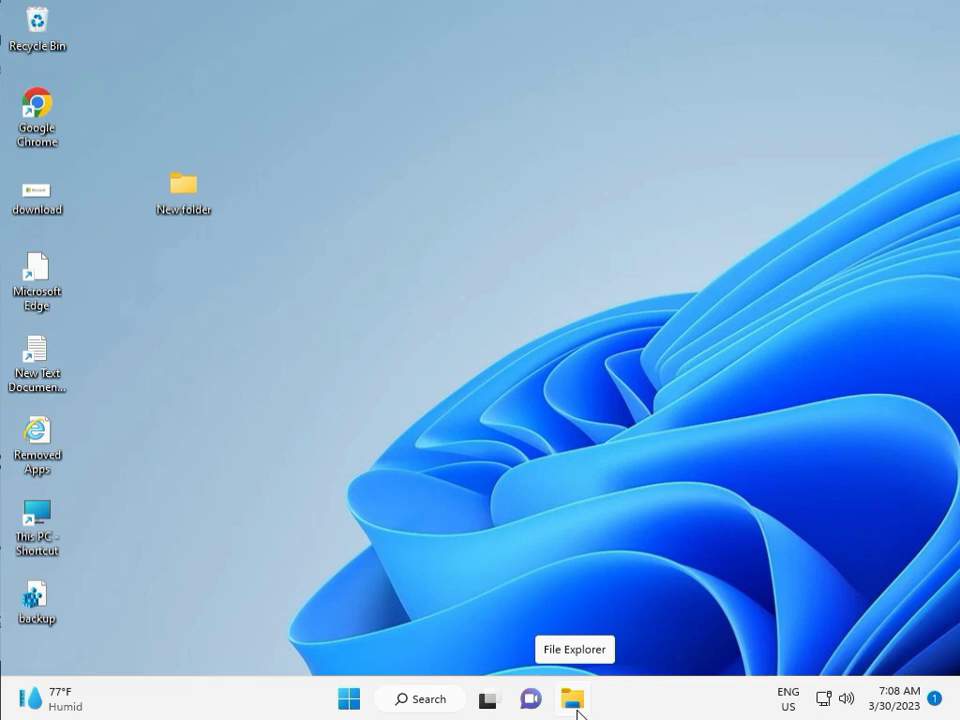
Step: Open Settings from Start and go to System > Troubleshoot
{"action": "left_click", "coordinate": [348, 698]}
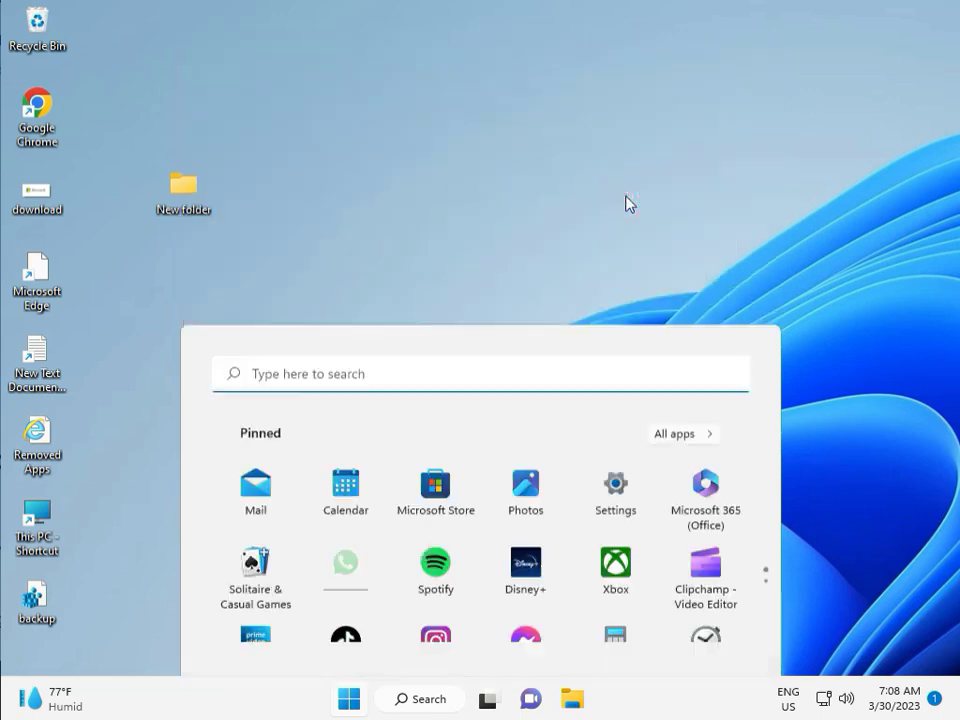
{"action": "left_click", "coordinate": [615, 490]}
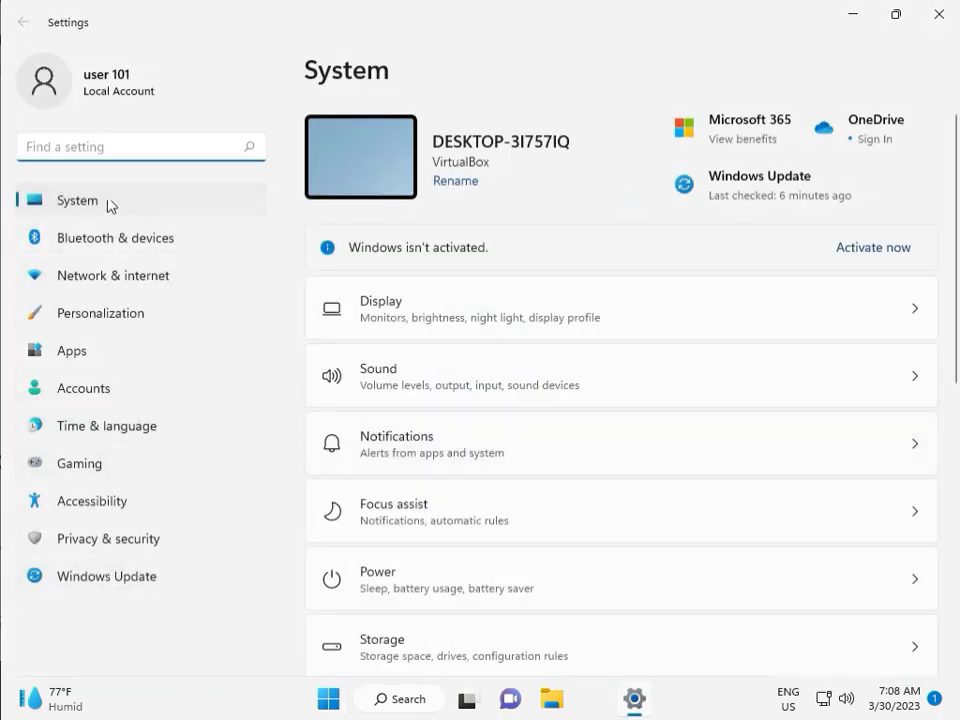
{"action": "scroll", "scroll_direction": "down", "scroll_amount": 3}
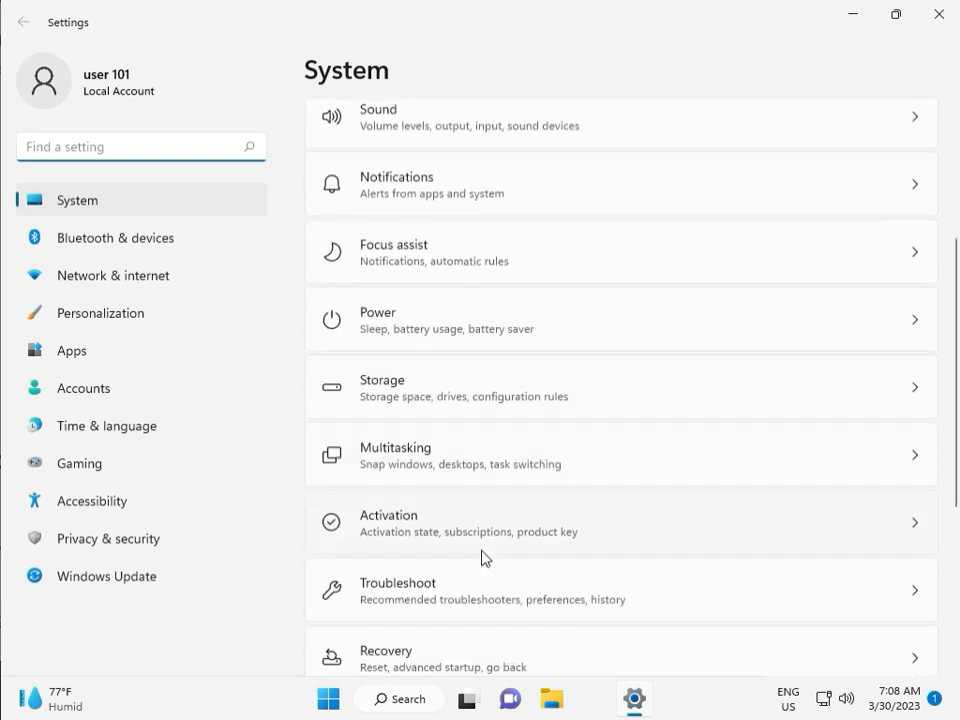
{"action": "mouse_move", "coordinate": [492, 598]}
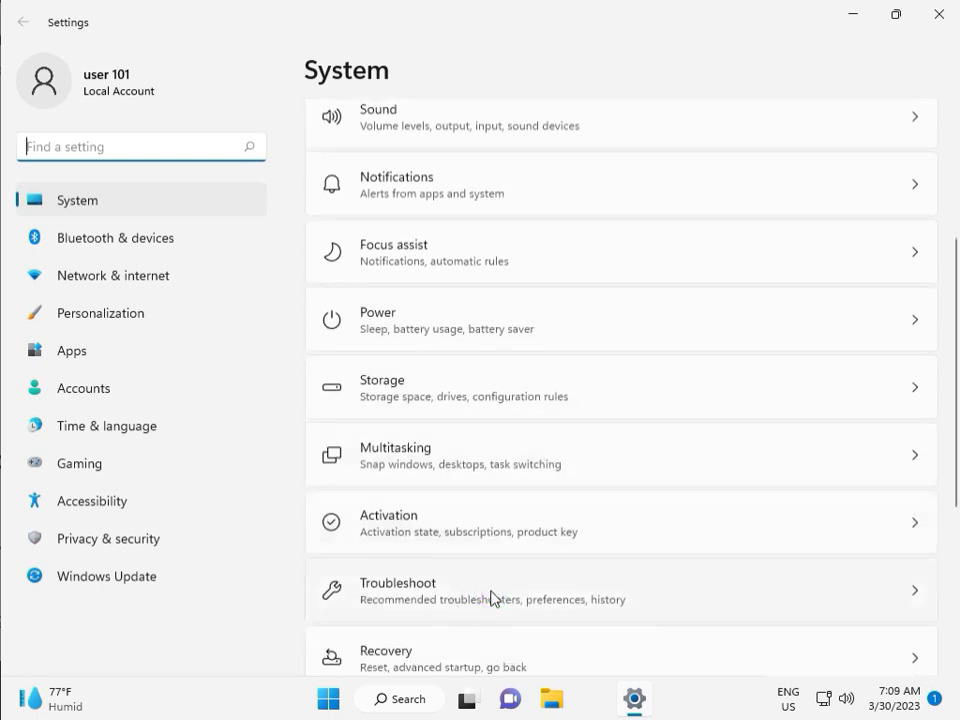
{"action": "left_click", "coordinate": [620, 590]}
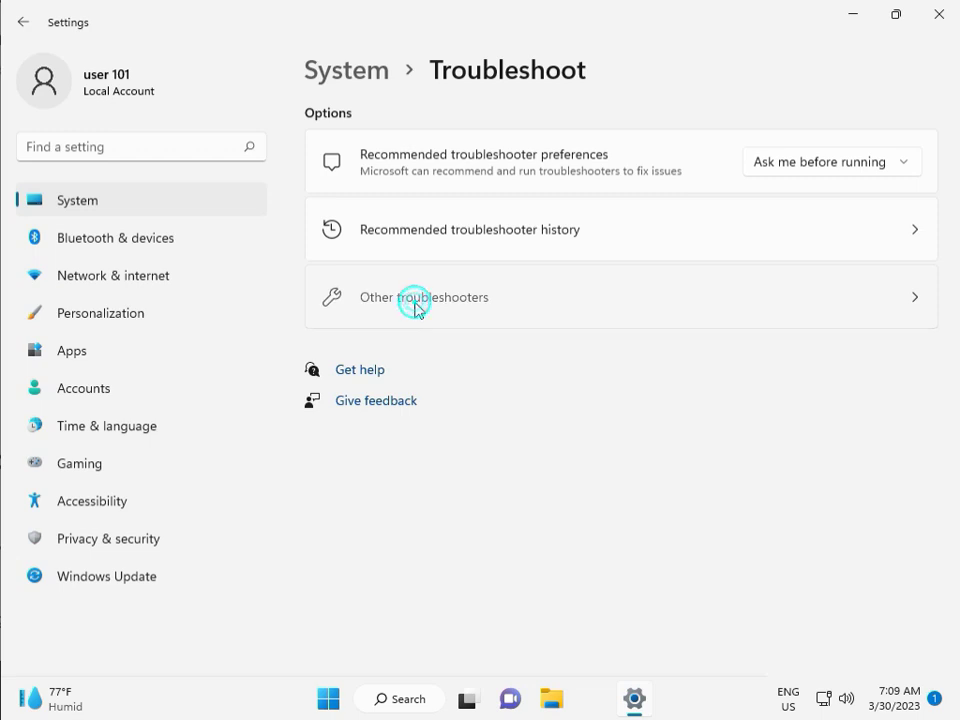
Step: Run the Windows Update troubleshooter from Other troubleshooters until it reports detected issues
{"action": "left_click", "coordinate": [424, 297]}
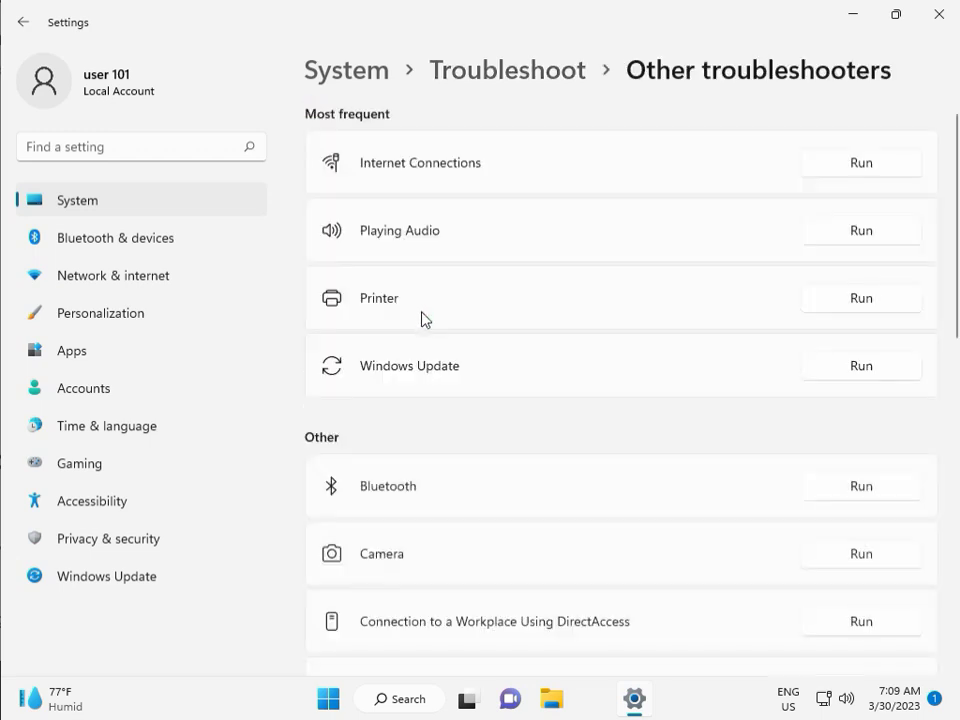
{"action": "mouse_move", "coordinate": [366, 374]}
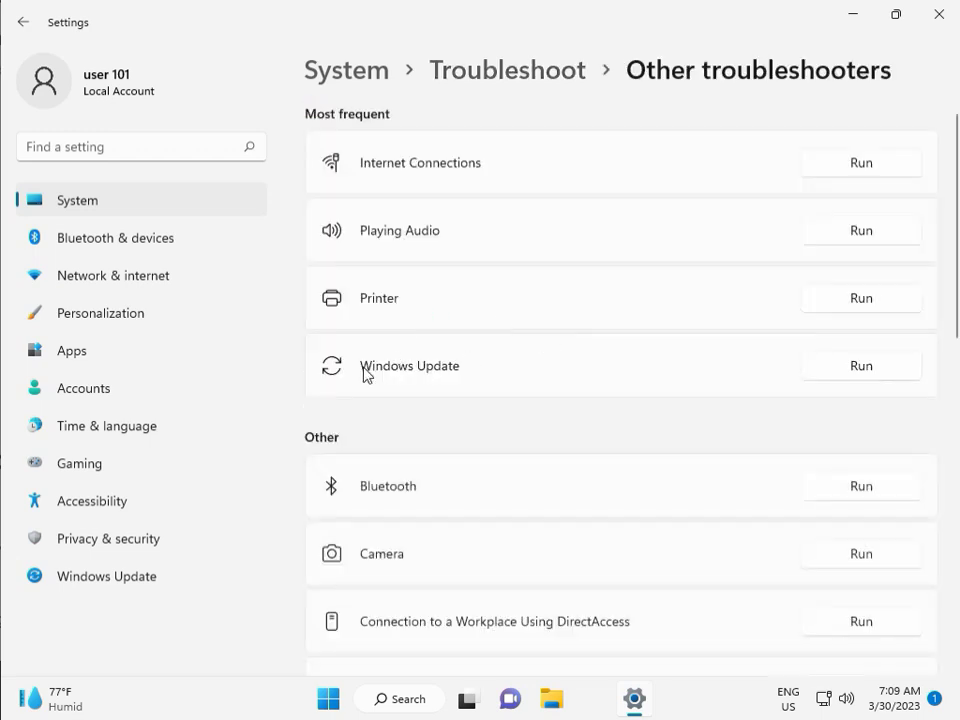
{"action": "left_click", "coordinate": [859, 365]}
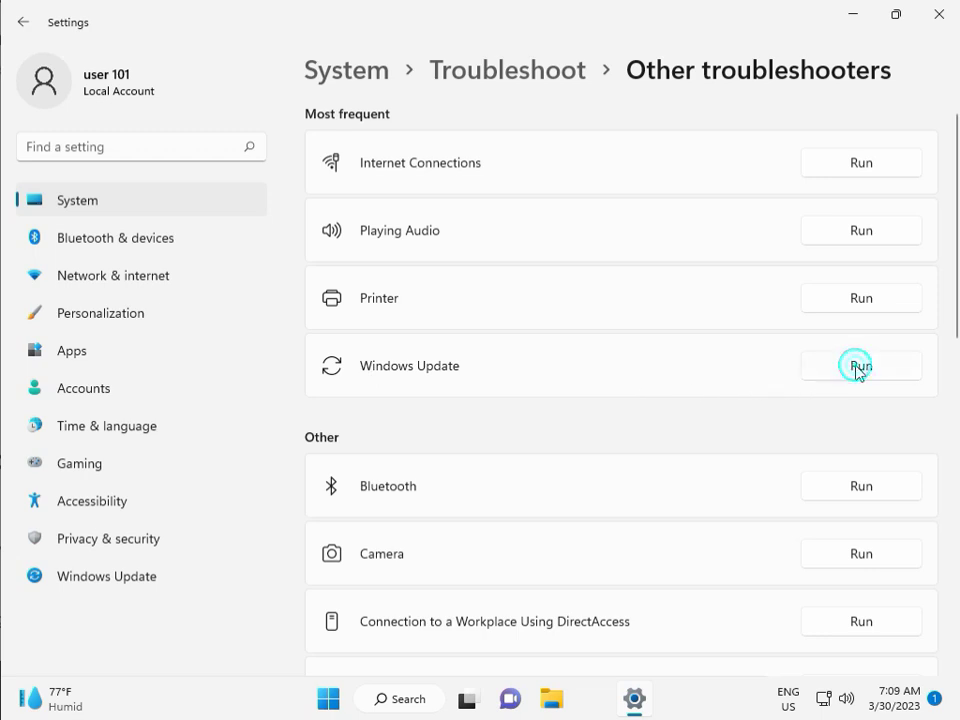
{"action": "left_click", "coordinate": [858, 365]}
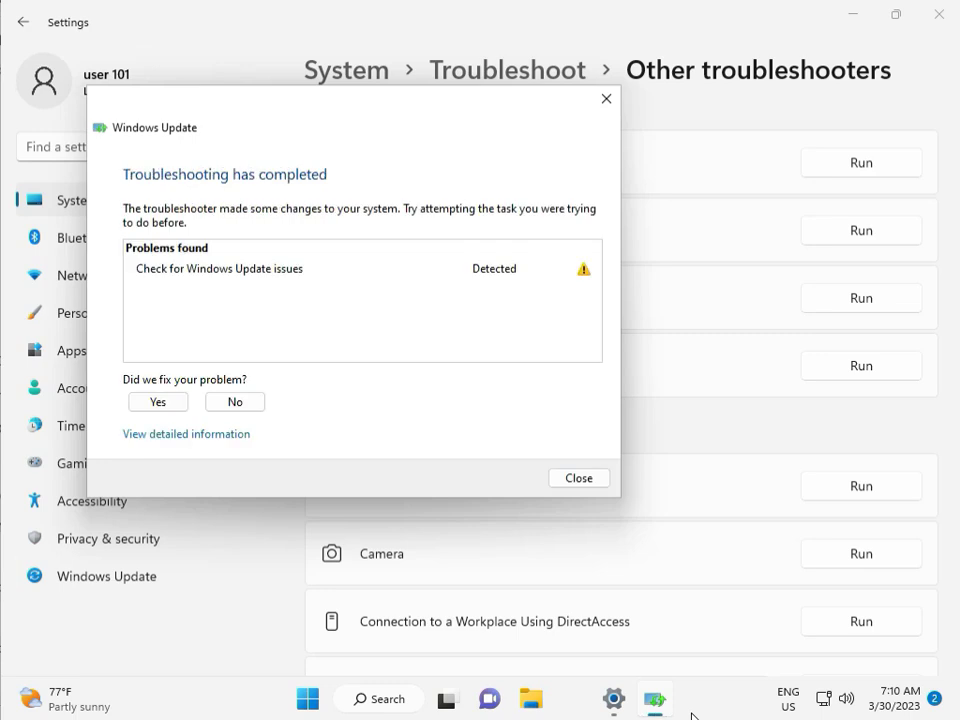
{"action": "mouse_move", "coordinate": [293, 285]}
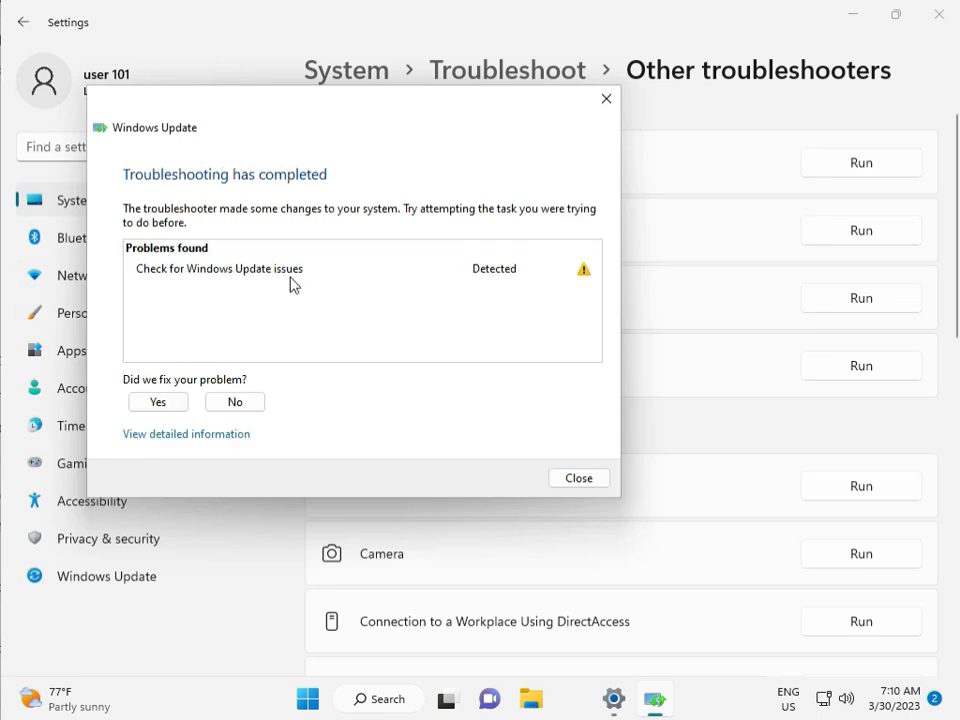
{"action": "mouse_move", "coordinate": [578, 478]}
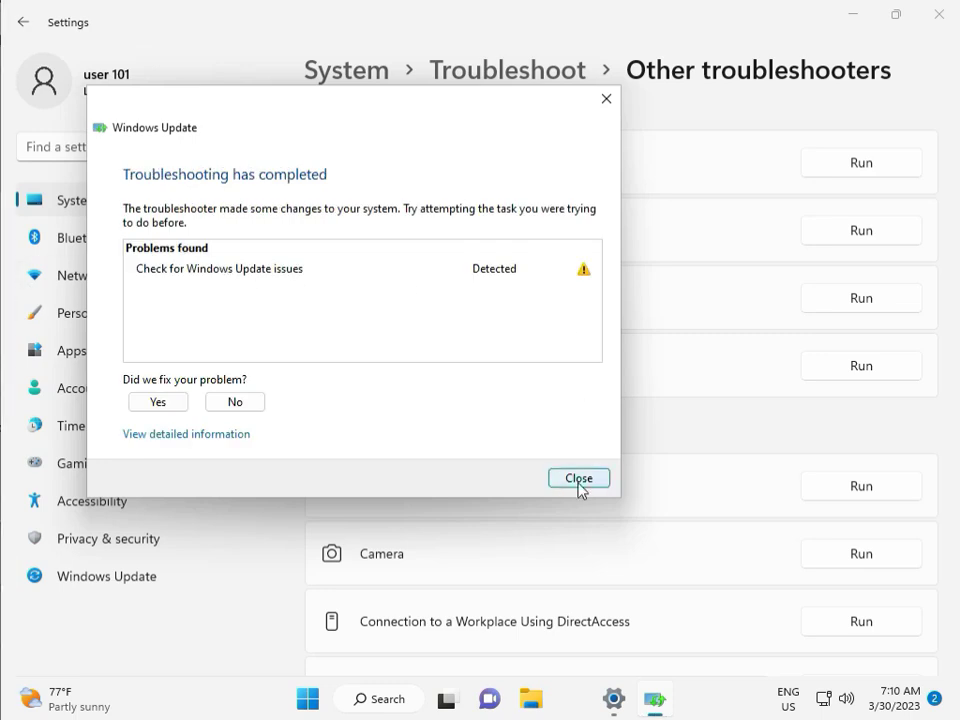
Step: Close the troubleshooter results and Settings, and open This PC in File Explorer
{"action": "left_click", "coordinate": [578, 477]}
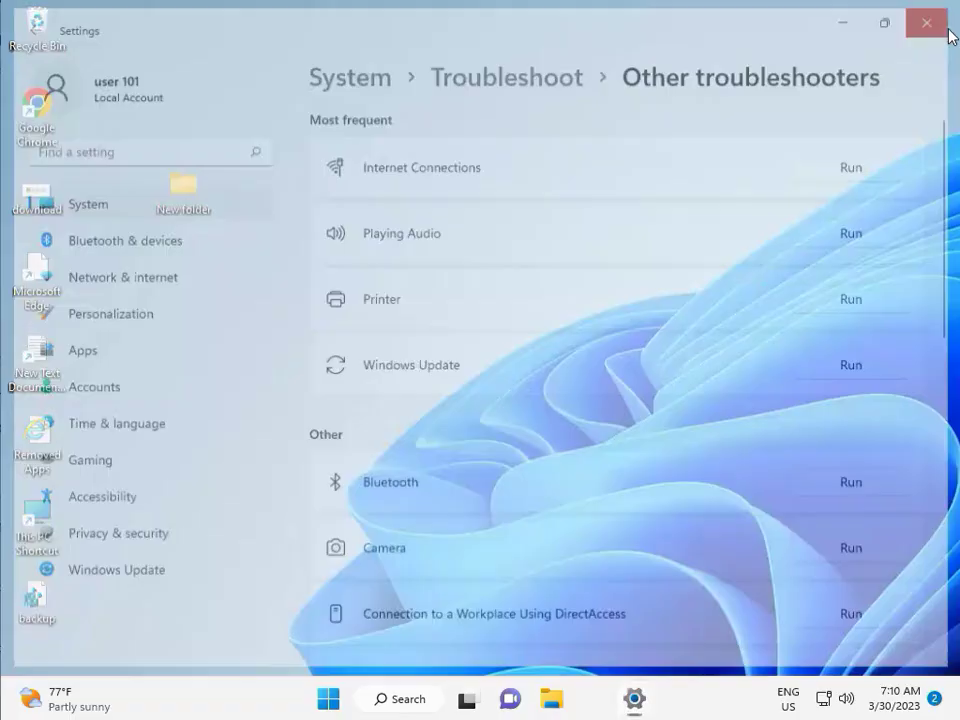
{"action": "left_click", "coordinate": [925, 22]}
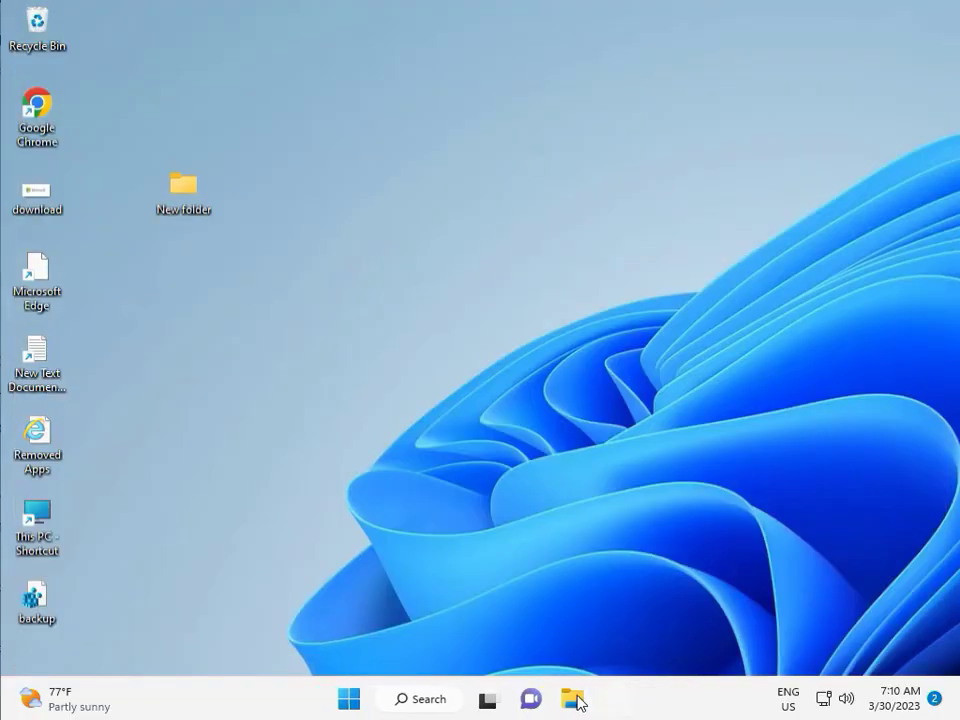
{"action": "left_click", "coordinate": [572, 698]}
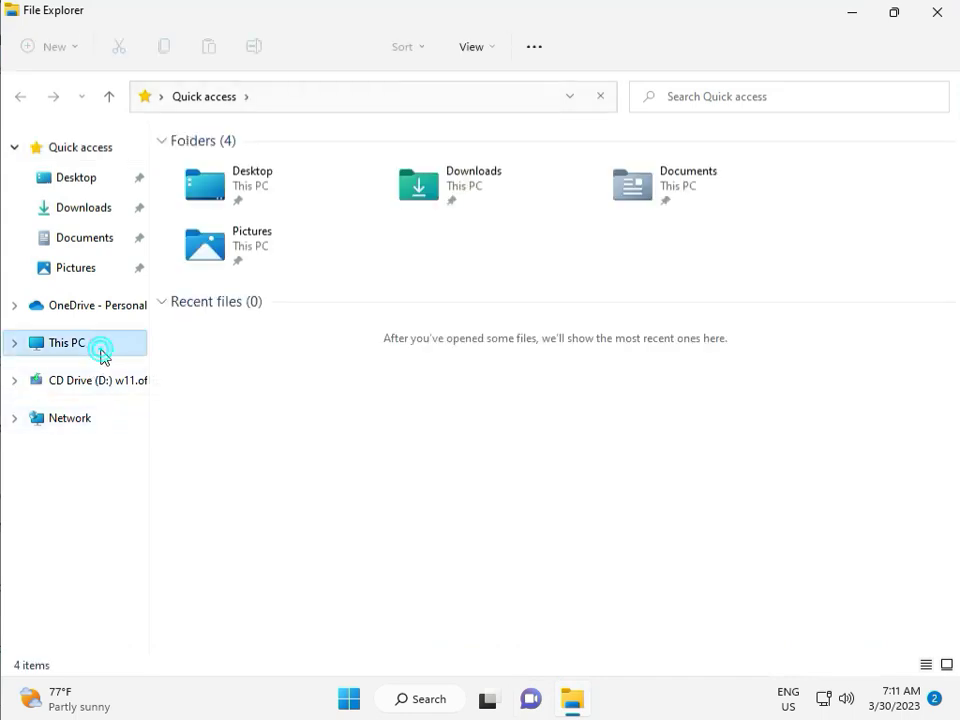
{"action": "left_click", "coordinate": [66, 342]}
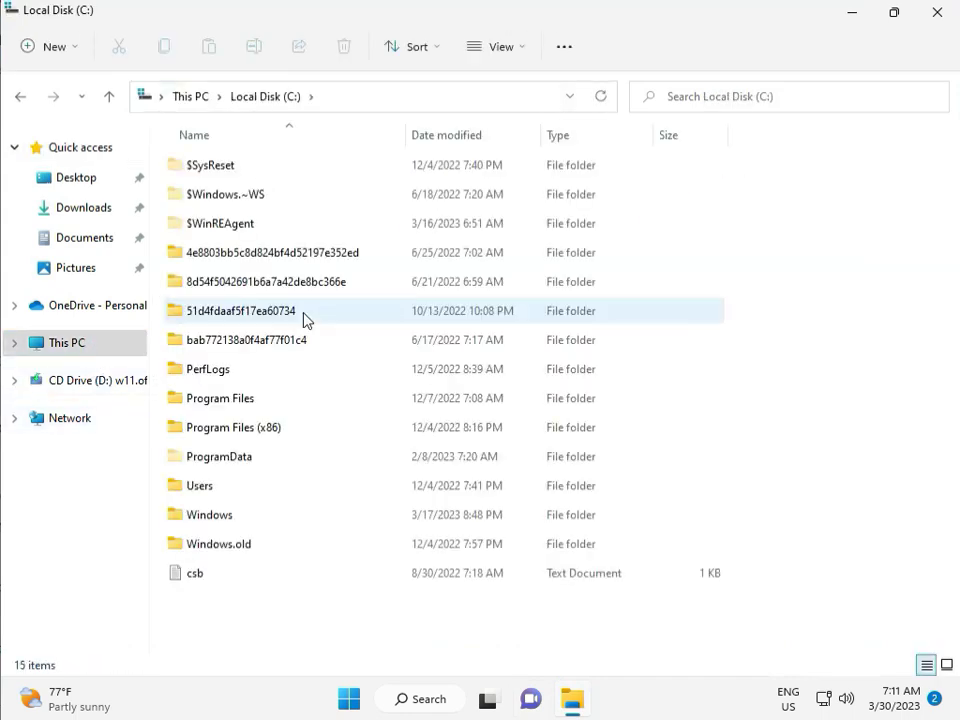
Step: Open the C:\Windows\SoftwareDistribution folder
{"action": "left_click", "coordinate": [208, 514]}
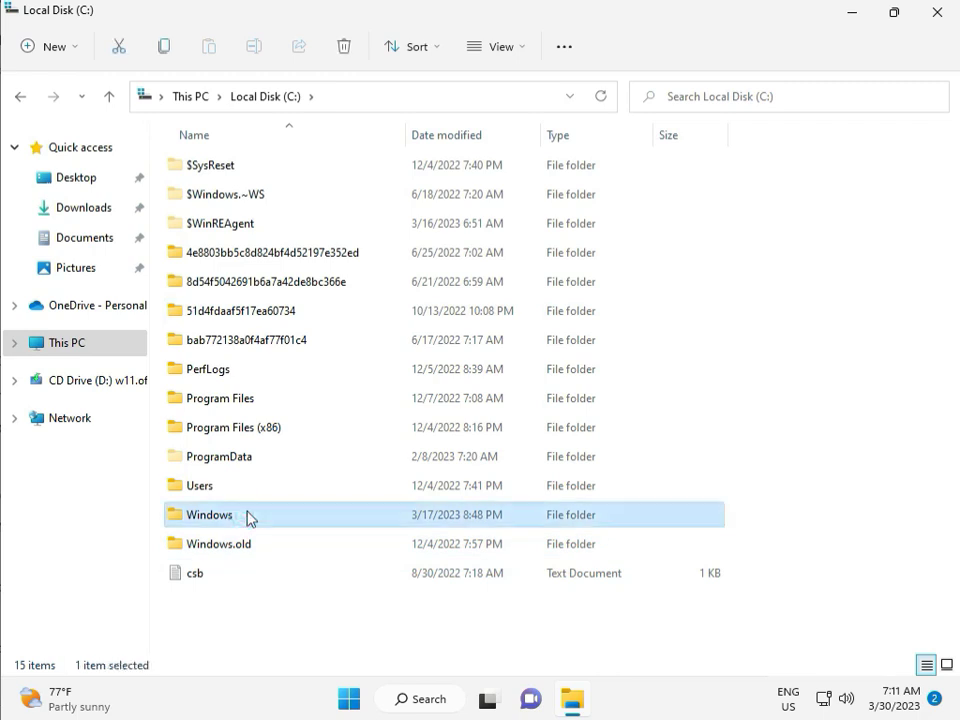
{"action": "double_click", "coordinate": [208, 514]}
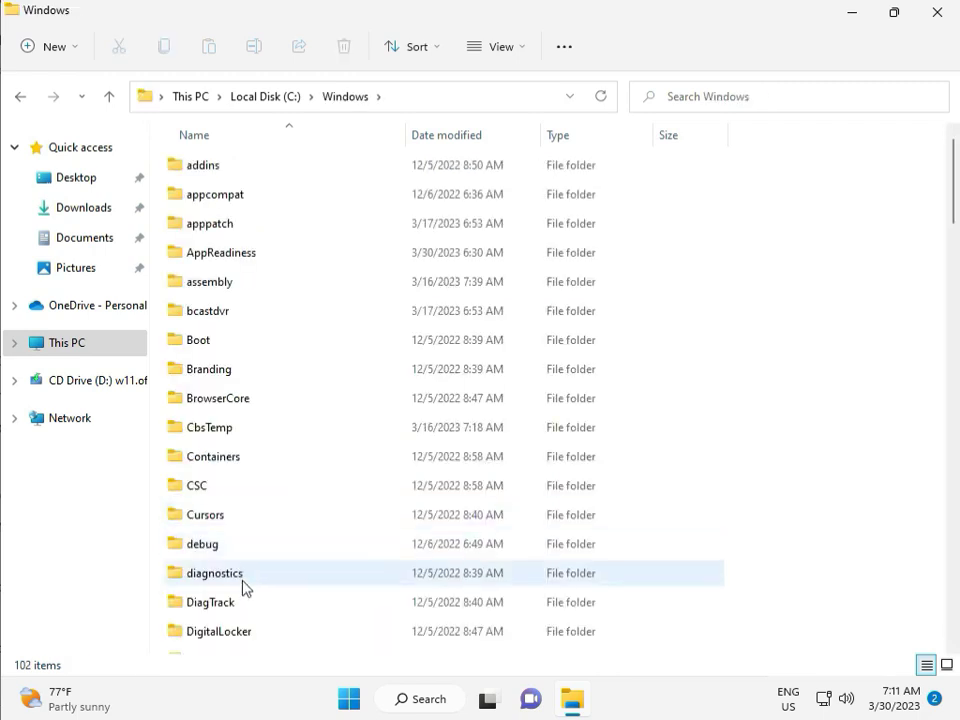
{"action": "scroll", "scroll_direction": "down", "scroll_amount": 3}
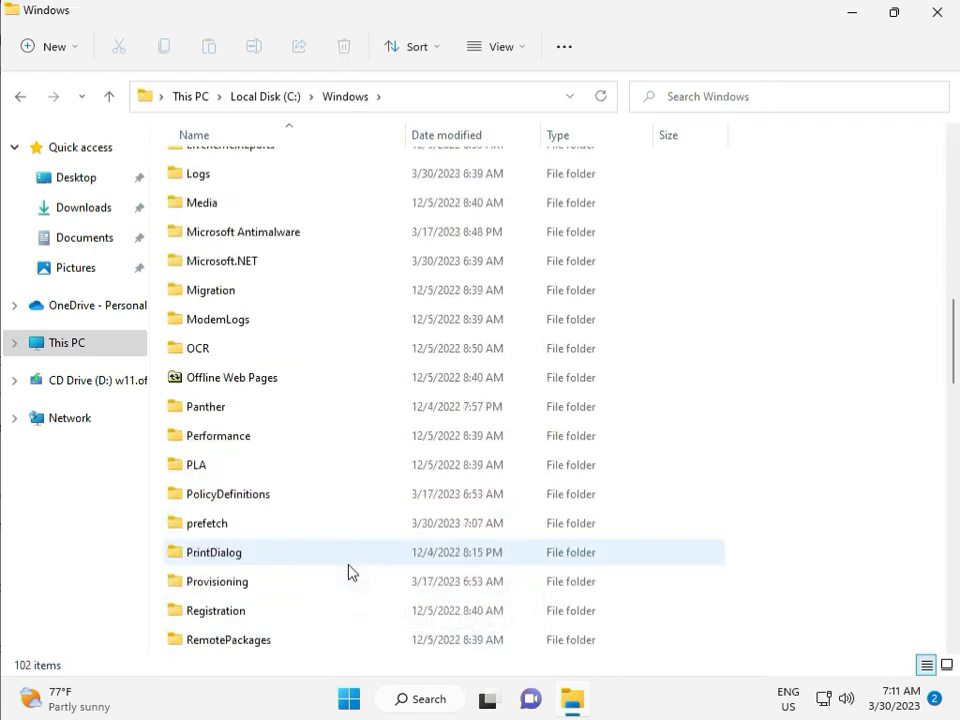
{"action": "scroll", "scroll_direction": "down", "scroll_amount": 3}
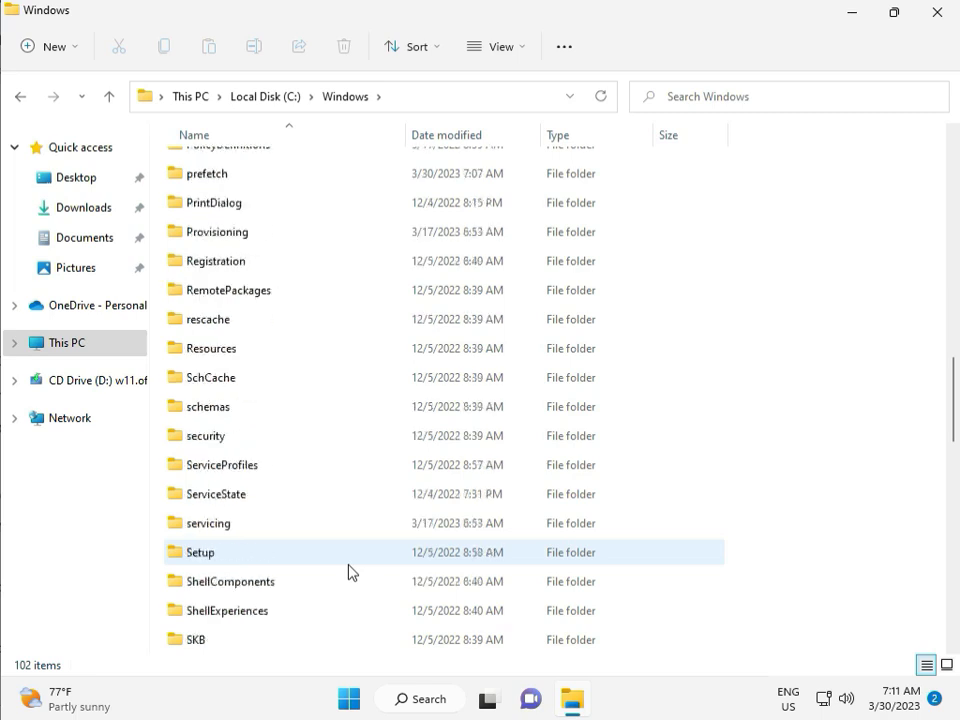
{"action": "scroll", "scroll_direction": "down", "scroll_amount": 3}
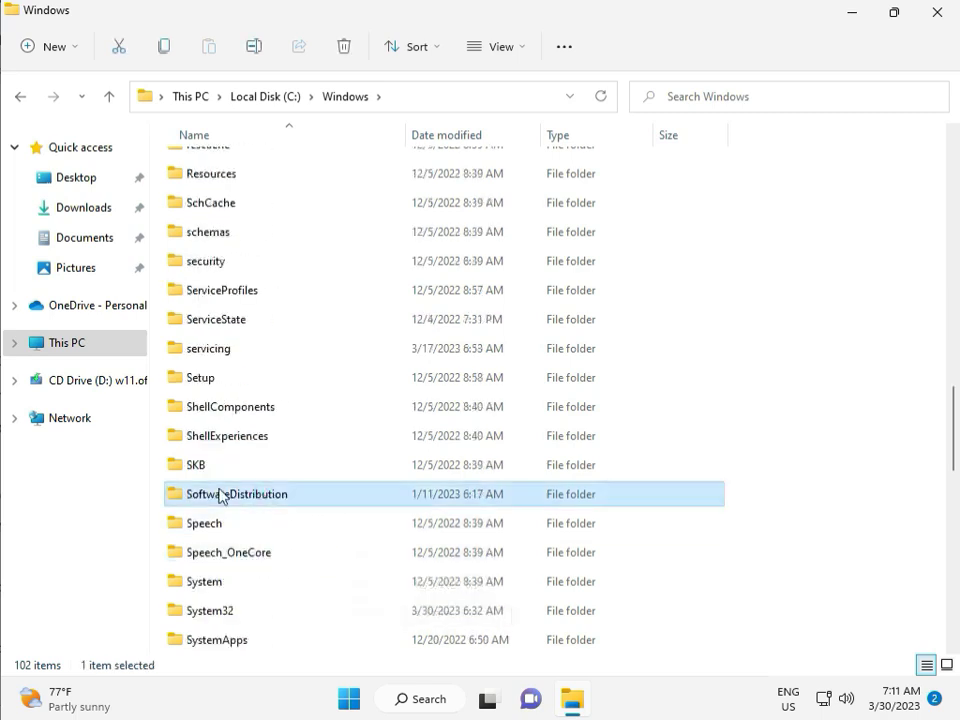
{"action": "double_click", "coordinate": [236, 494]}
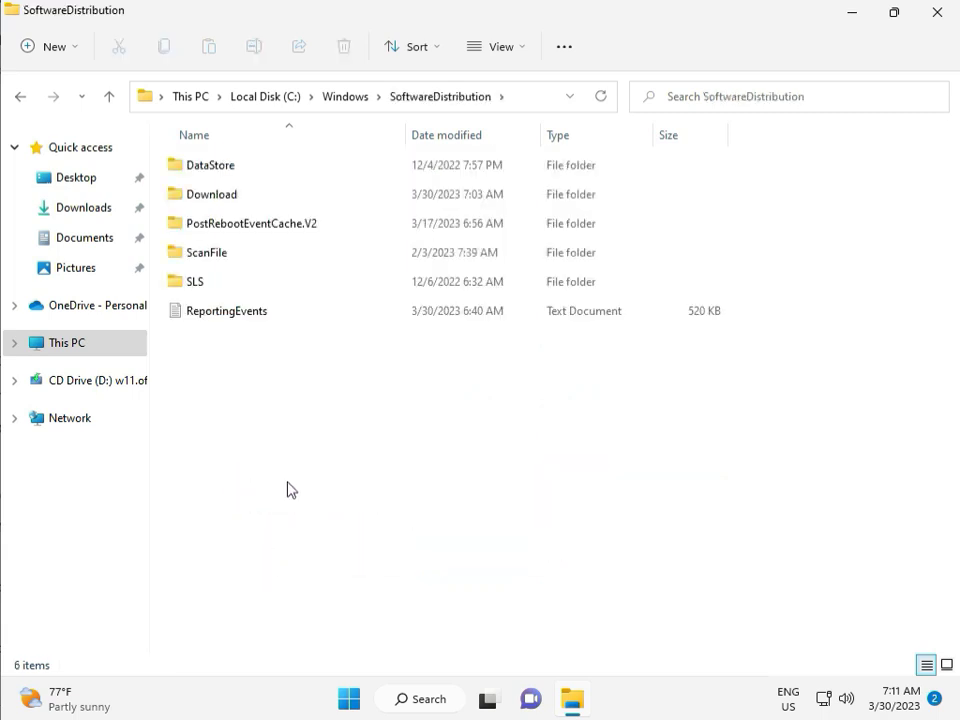
{"action": "left_click", "coordinate": [489, 698]}
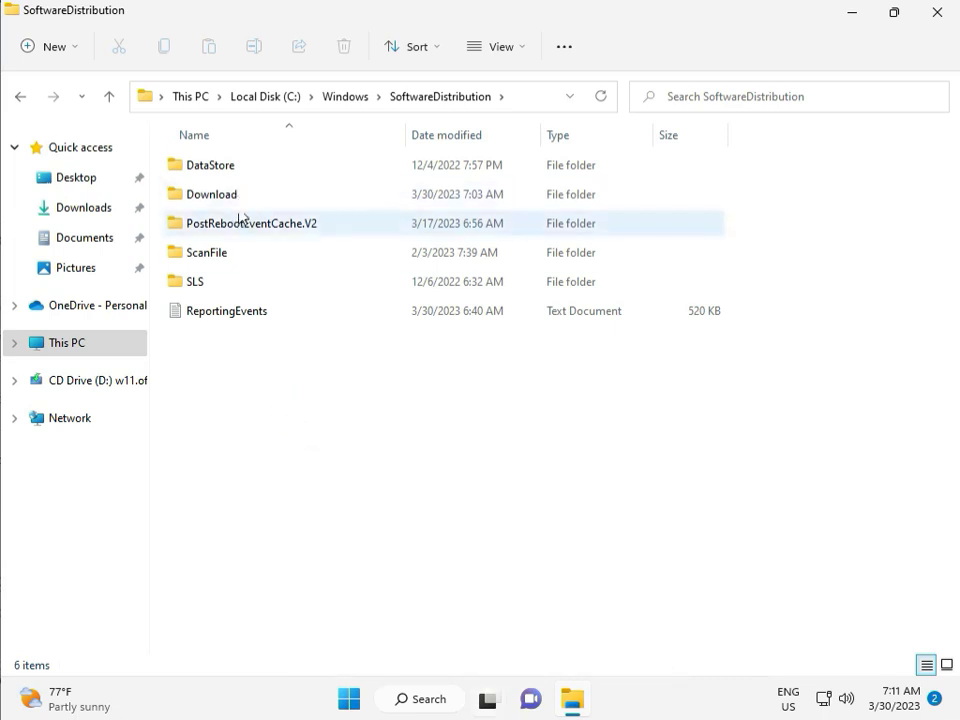
Step: Delete everything in the Download folder with administrator permission, then return to SoftwareDistribution
{"action": "double_click", "coordinate": [212, 193]}
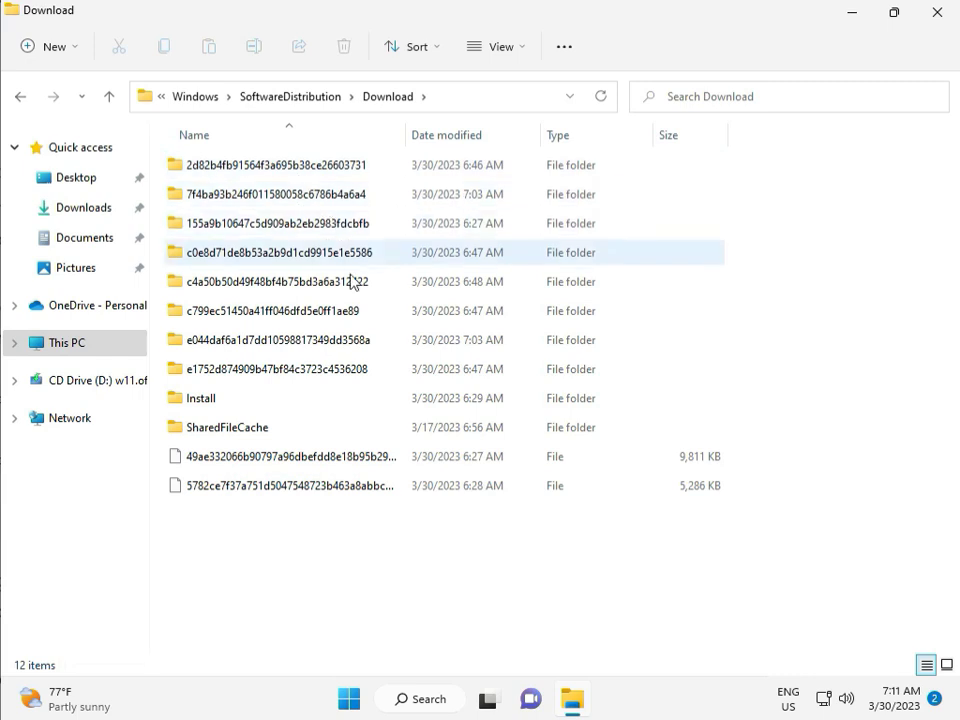
{"action": "left_click", "coordinate": [278, 558]}
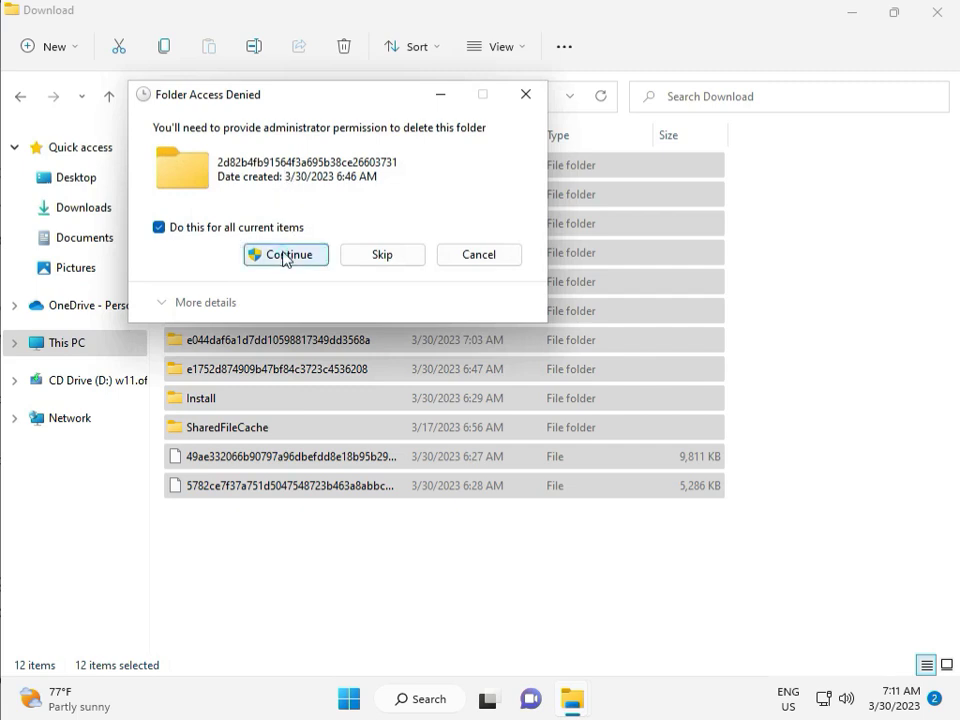
{"action": "left_click", "coordinate": [285, 254]}
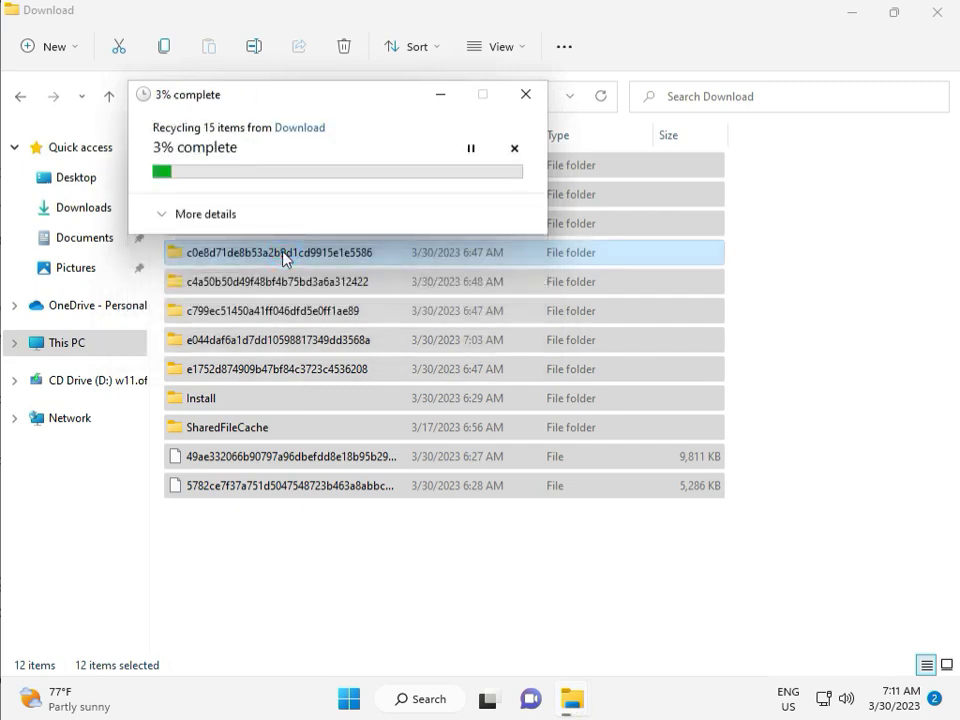
{"action": "left_click", "coordinate": [514, 147]}
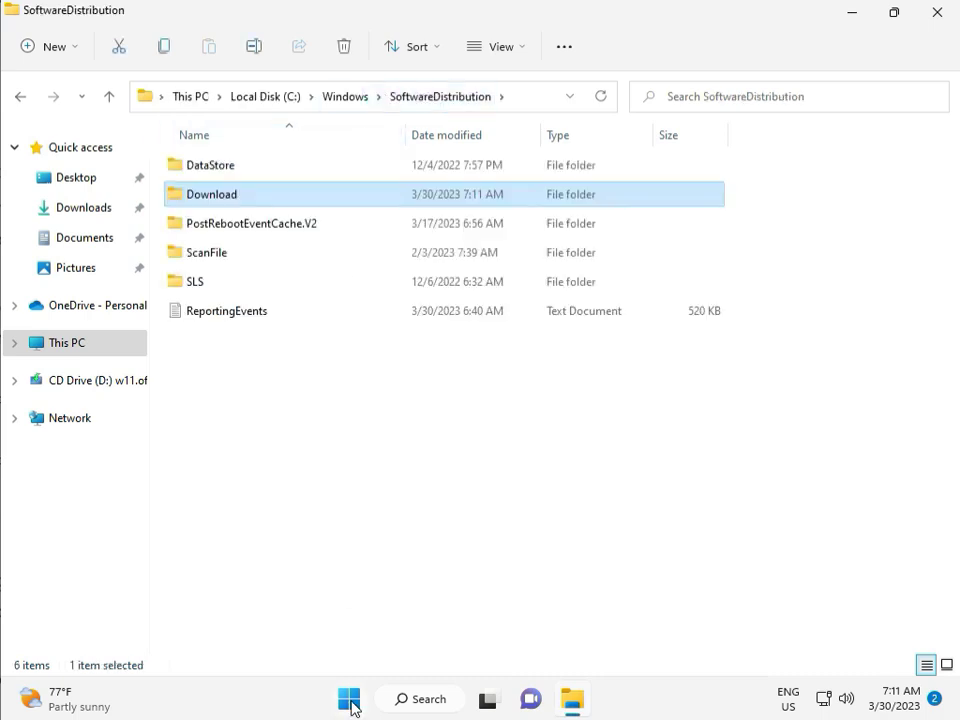
{"action": "mouse_move", "coordinate": [349, 698]}
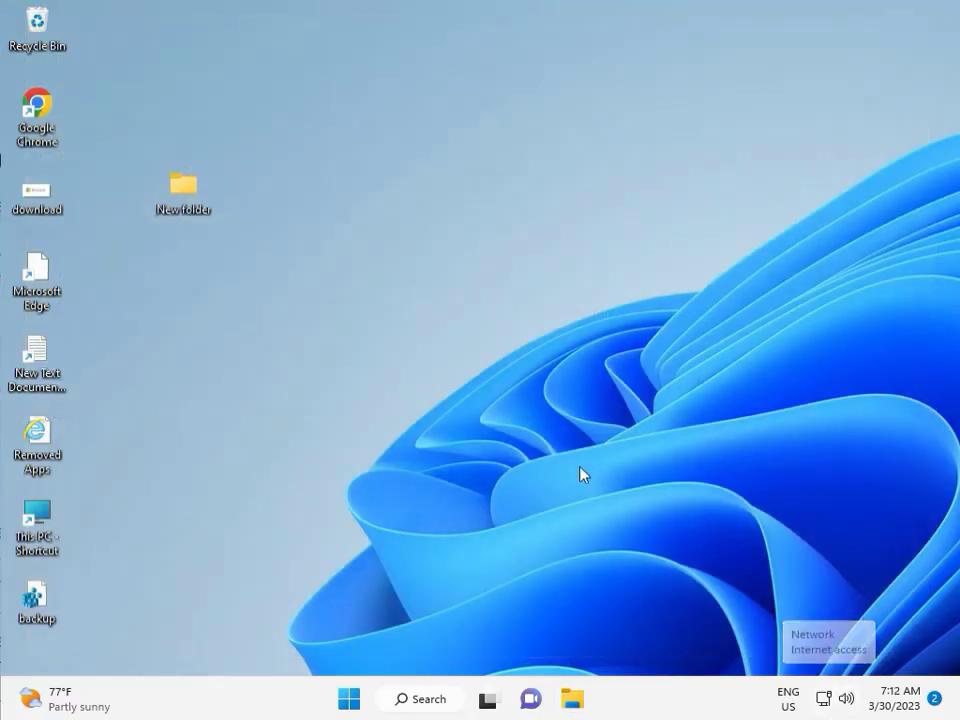
{"action": "mouse_move", "coordinate": [555, 407]}
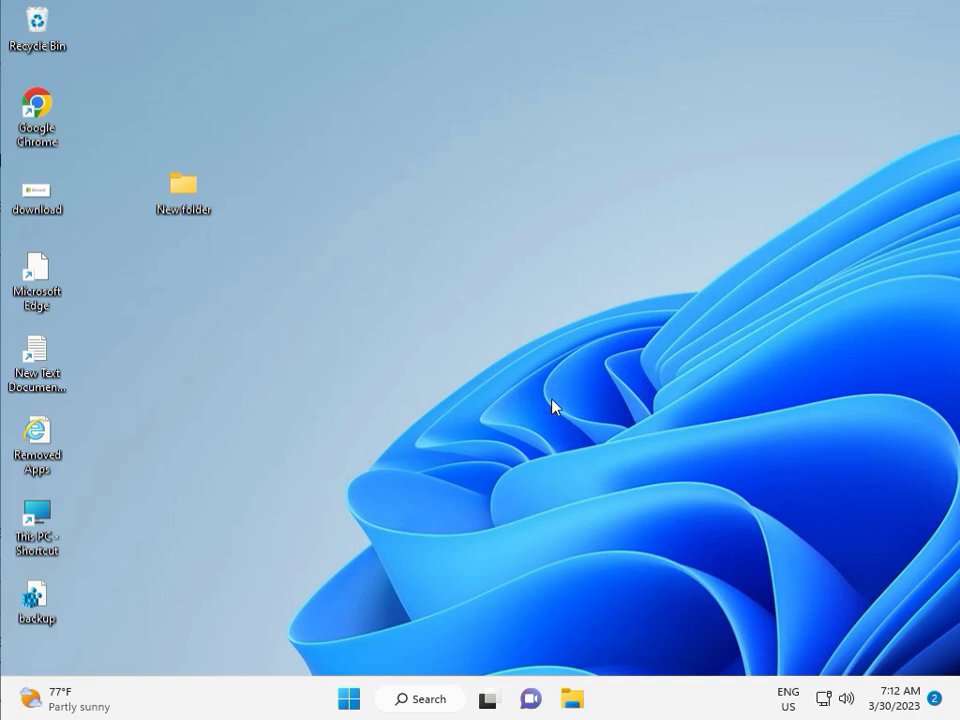
Step: Restart the Windows Update service via services.msc, set startup to Automatic, and close Services
{"action": "key", "text": "Win+r"}
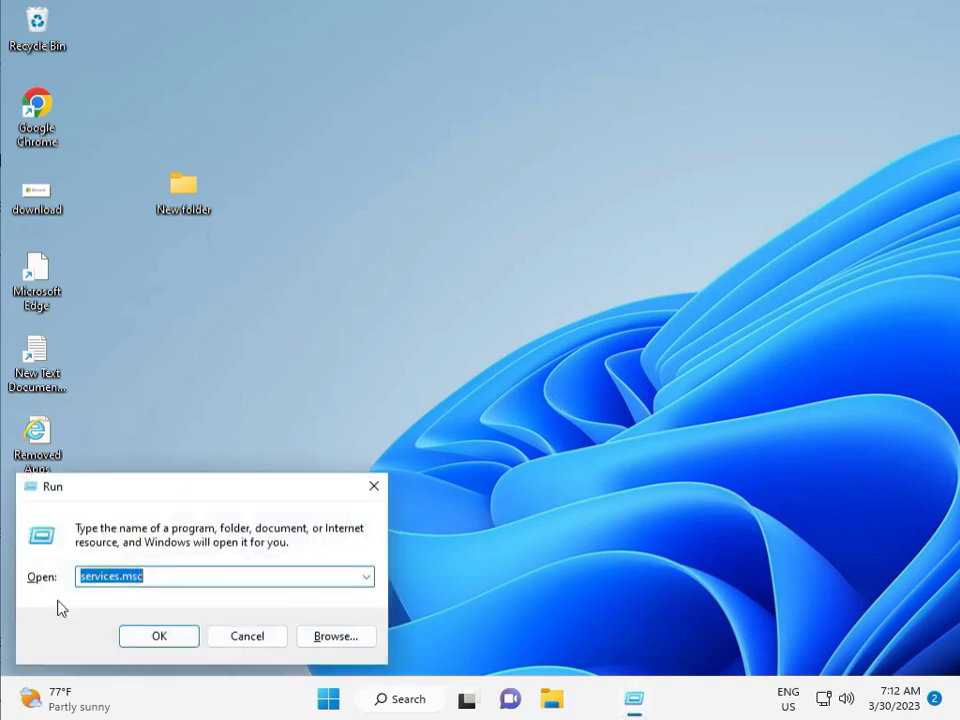
{"action": "left_click", "coordinate": [158, 636]}
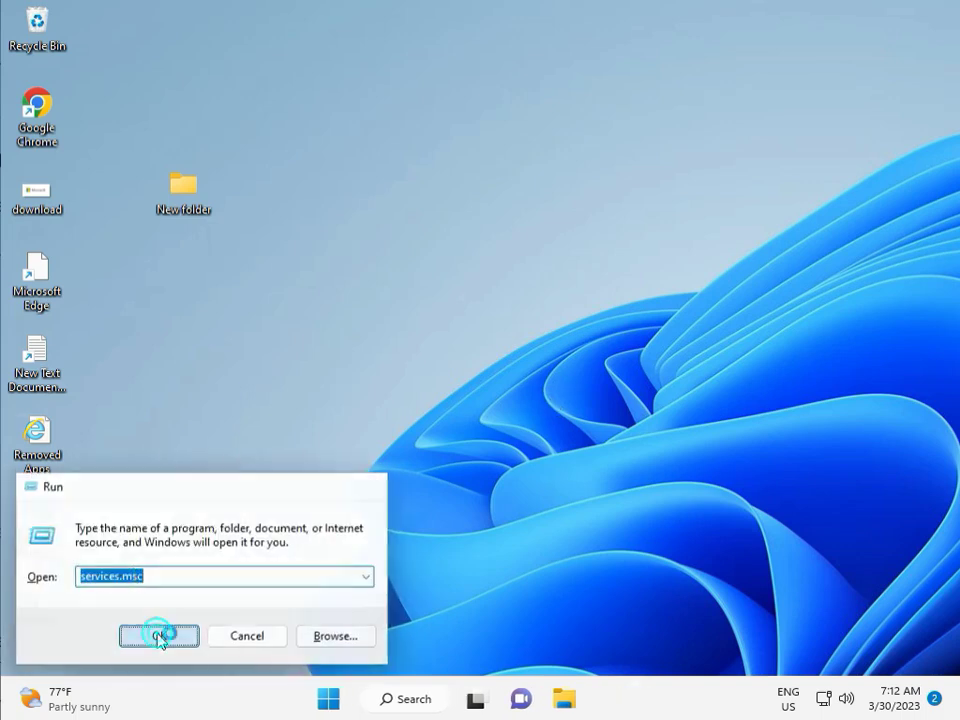
{"action": "left_click", "coordinate": [158, 635]}
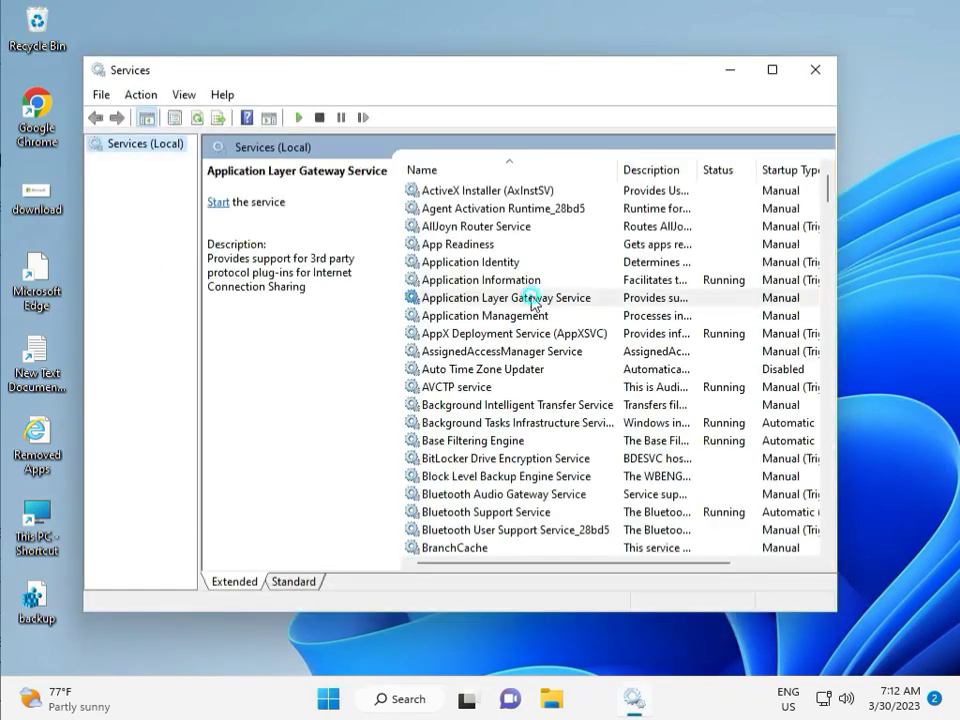
{"action": "scroll", "scroll_direction": "down", "scroll_amount": 3}
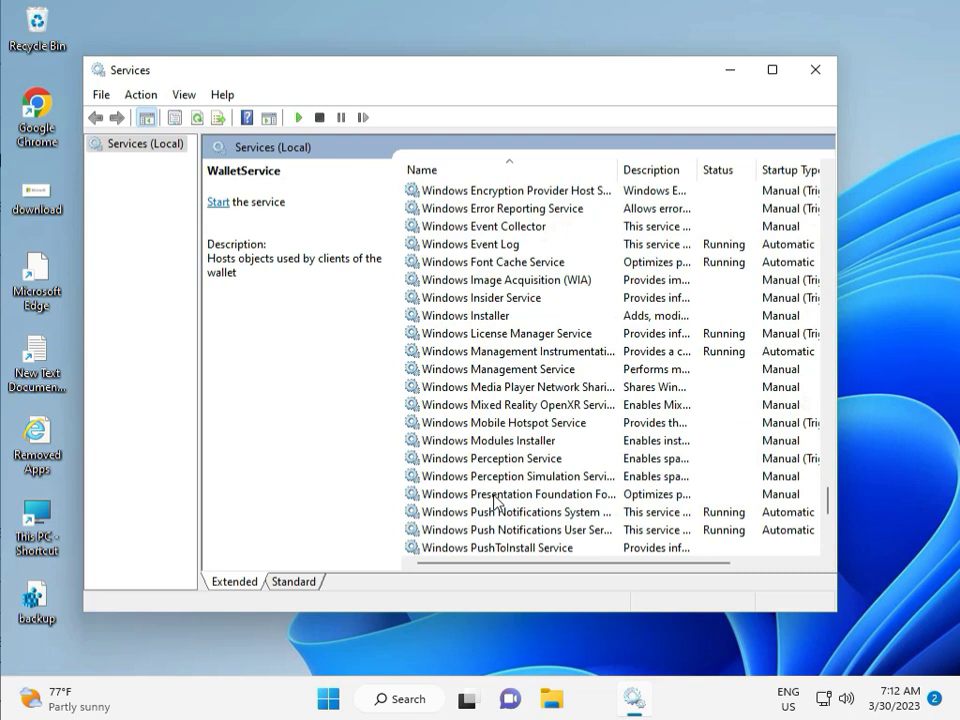
{"action": "scroll", "scroll_direction": "down", "scroll_amount": 3}
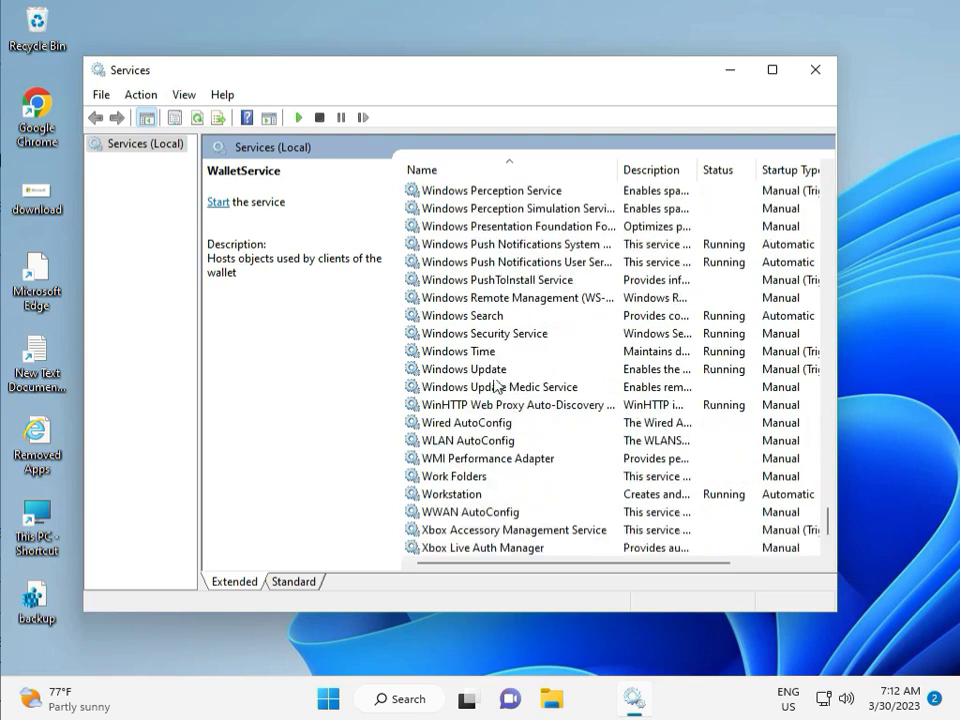
{"action": "left_click", "coordinate": [464, 369]}
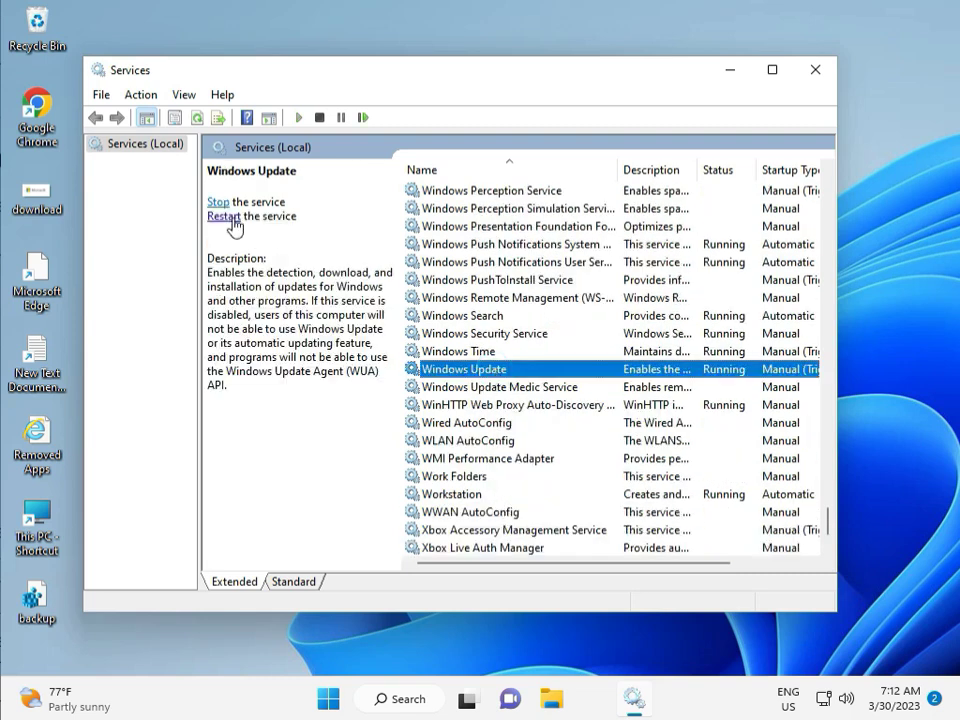
{"action": "left_click", "coordinate": [218, 202]}
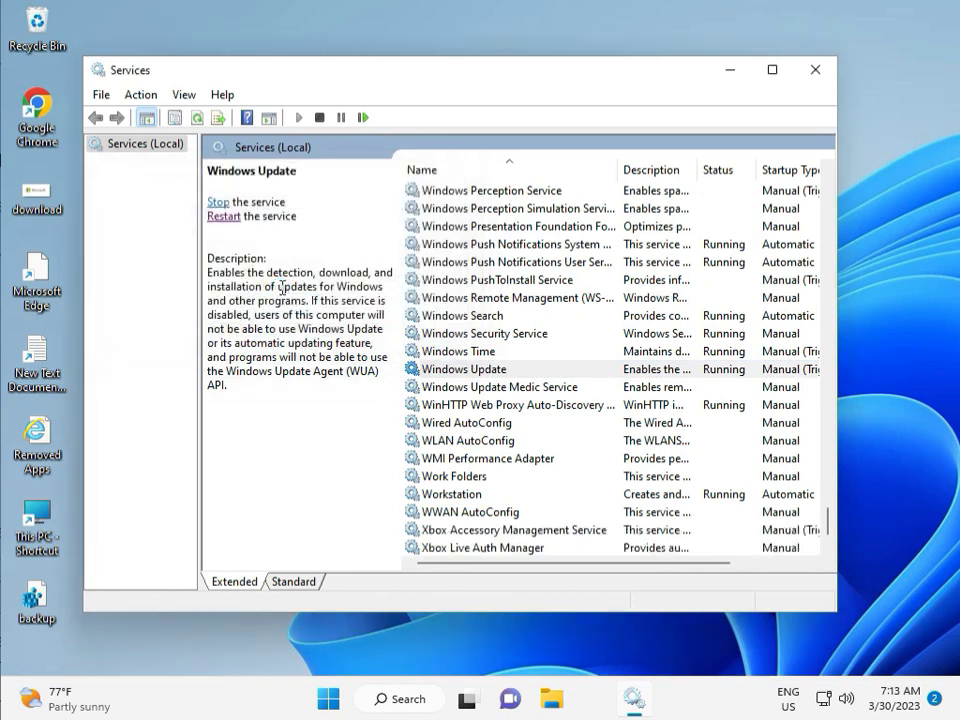
{"action": "mouse_move", "coordinate": [520, 354]}
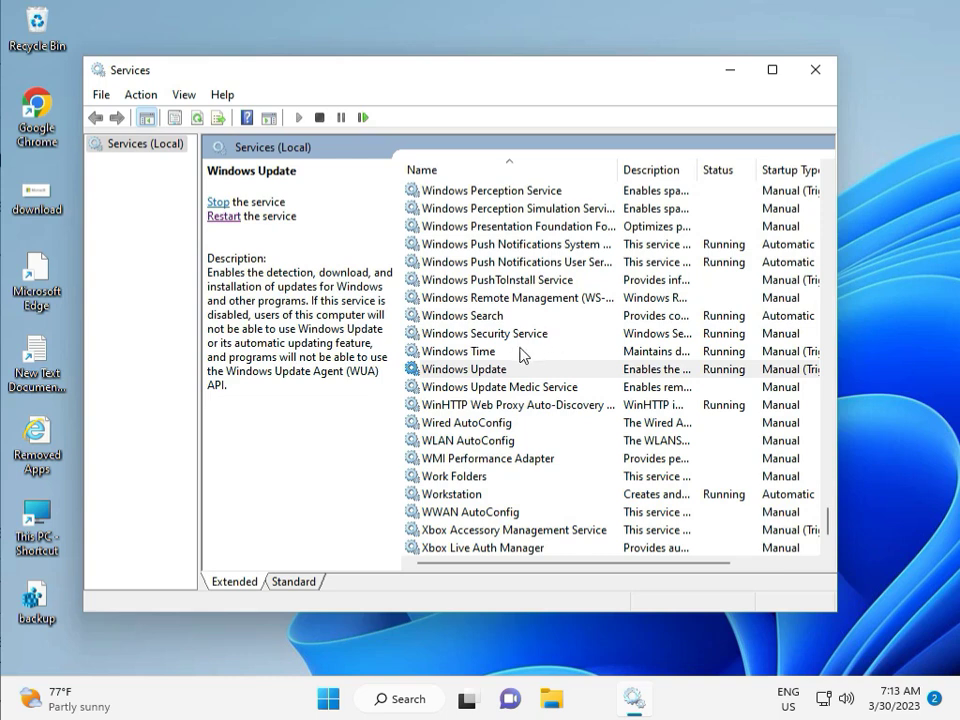
{"action": "double_click", "coordinate": [463, 369]}
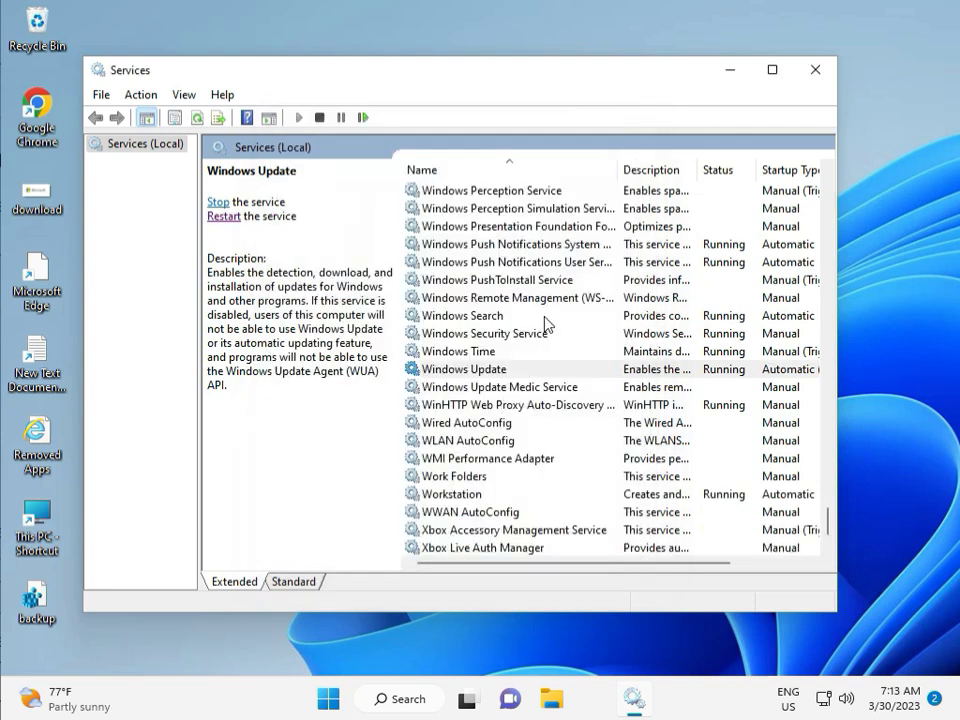
{"action": "left_click", "coordinate": [815, 70]}
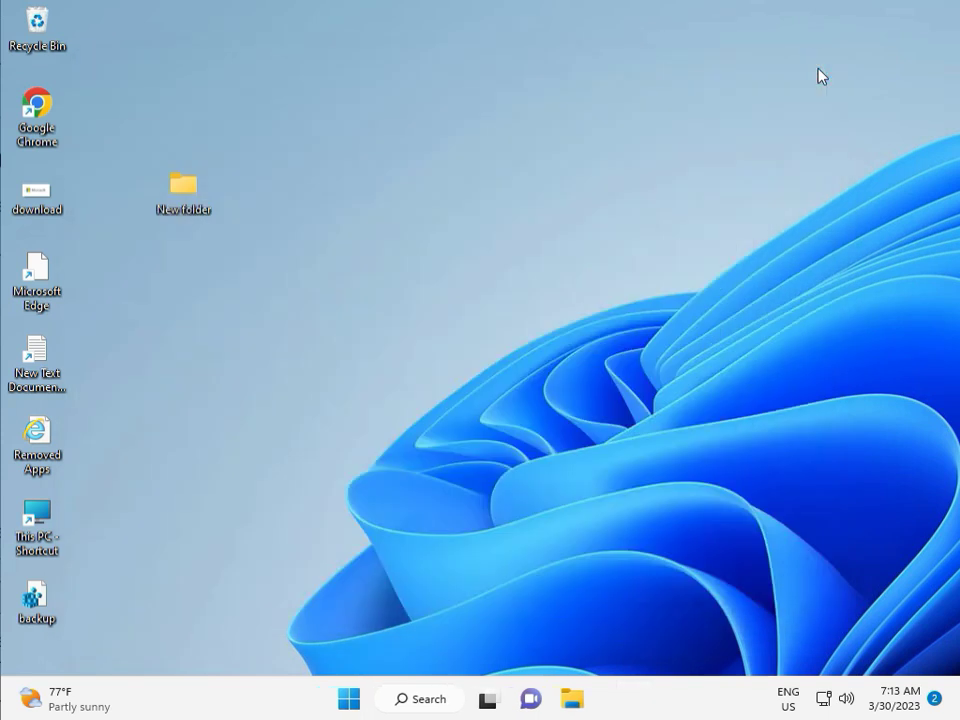
{"action": "mouse_move", "coordinate": [780, 715]}
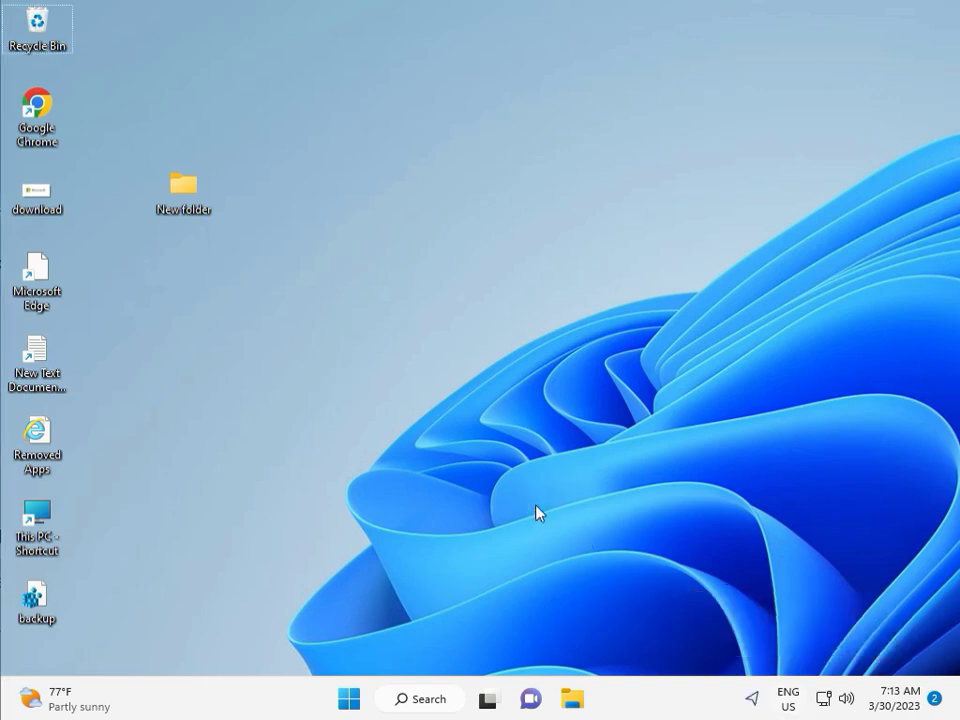
{"action": "mouse_move", "coordinate": [390, 511]}
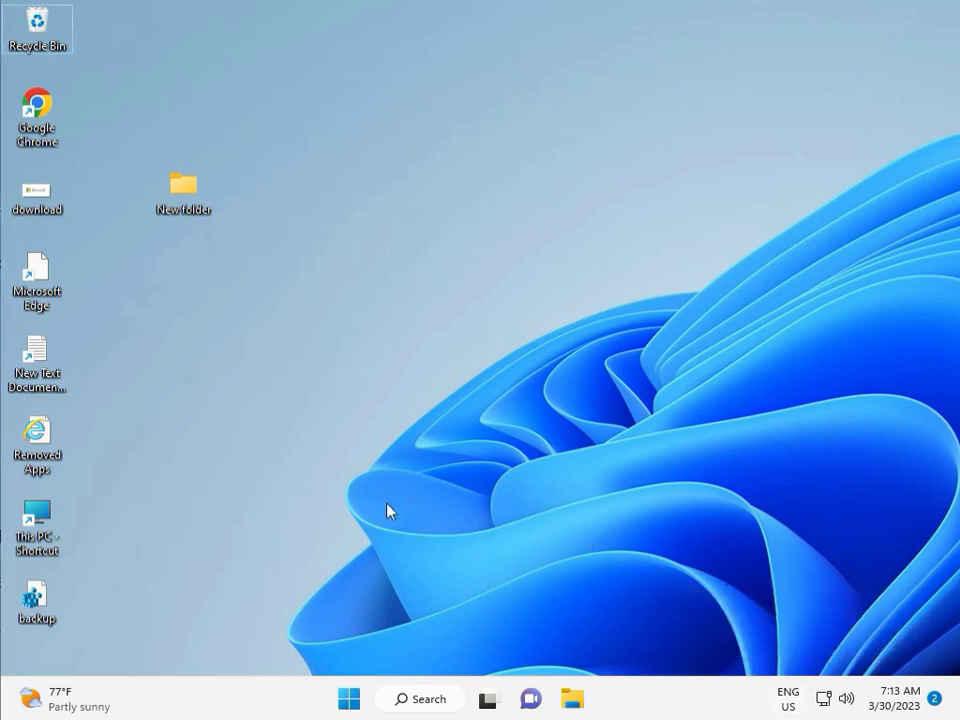
{"action": "left_click", "coordinate": [386, 503]}
{"action": "type", "text": "r"}
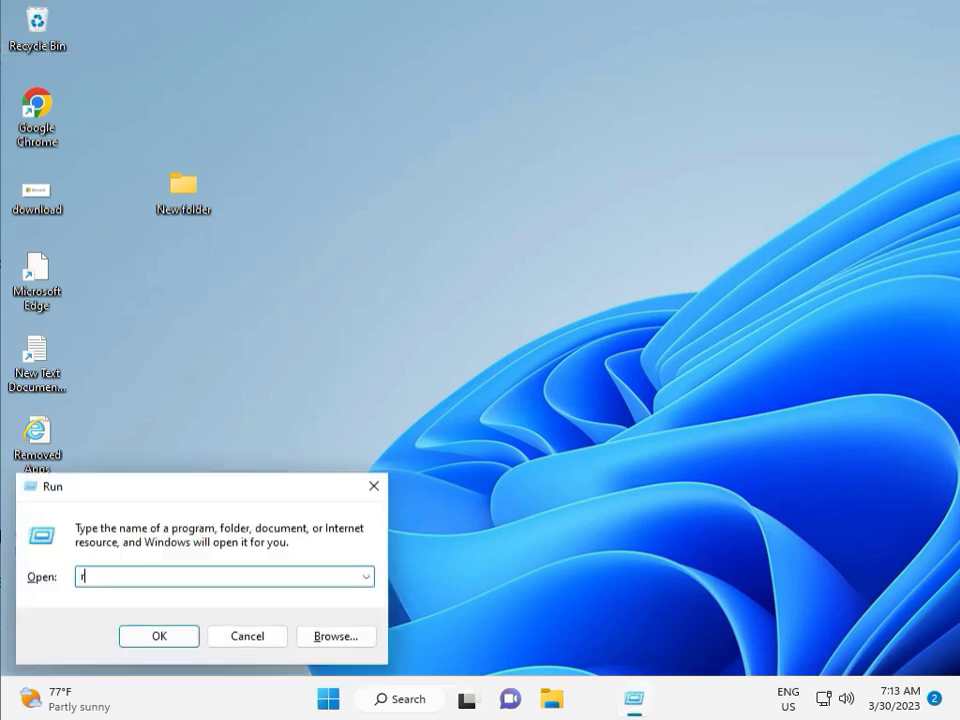
{"action": "type", "text": "egew"}
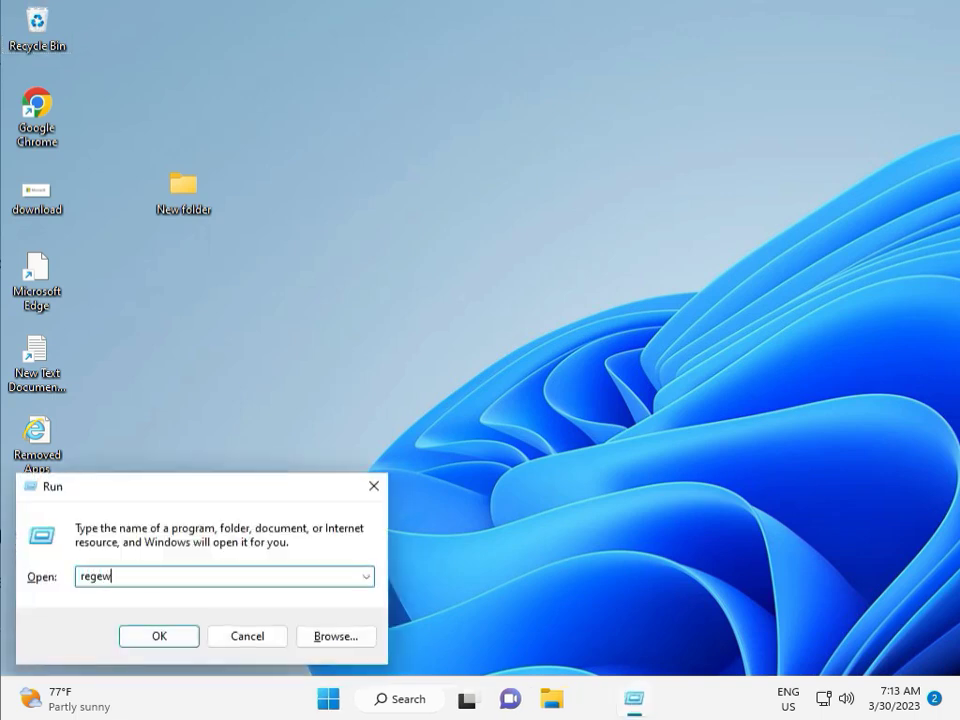
{"action": "key", "text": "Backspace"}
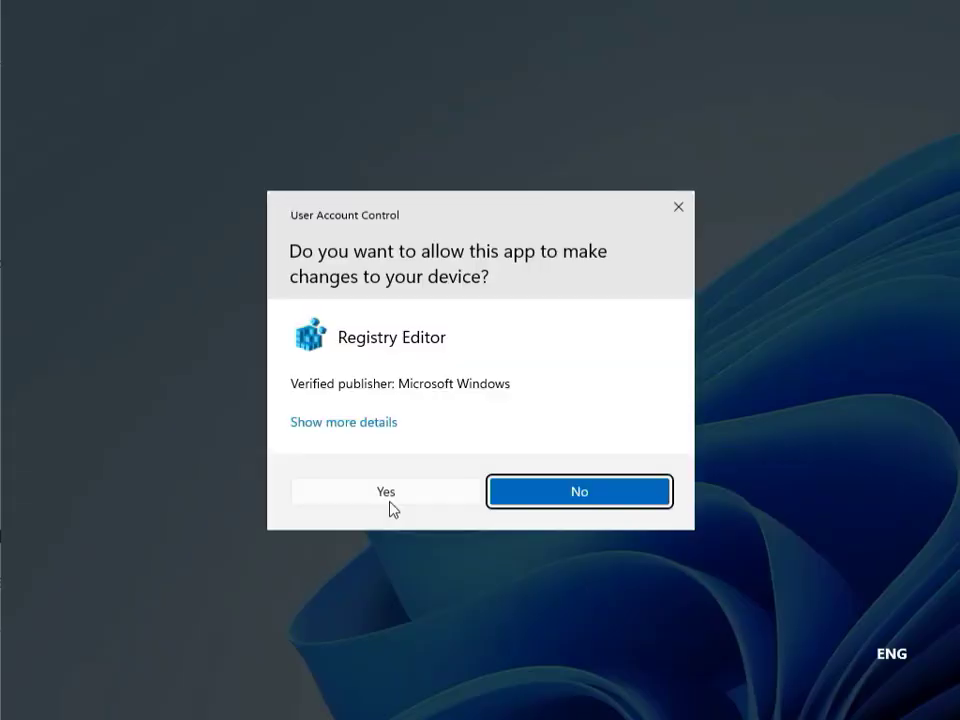
{"action": "mouse_move", "coordinate": [372, 494]}
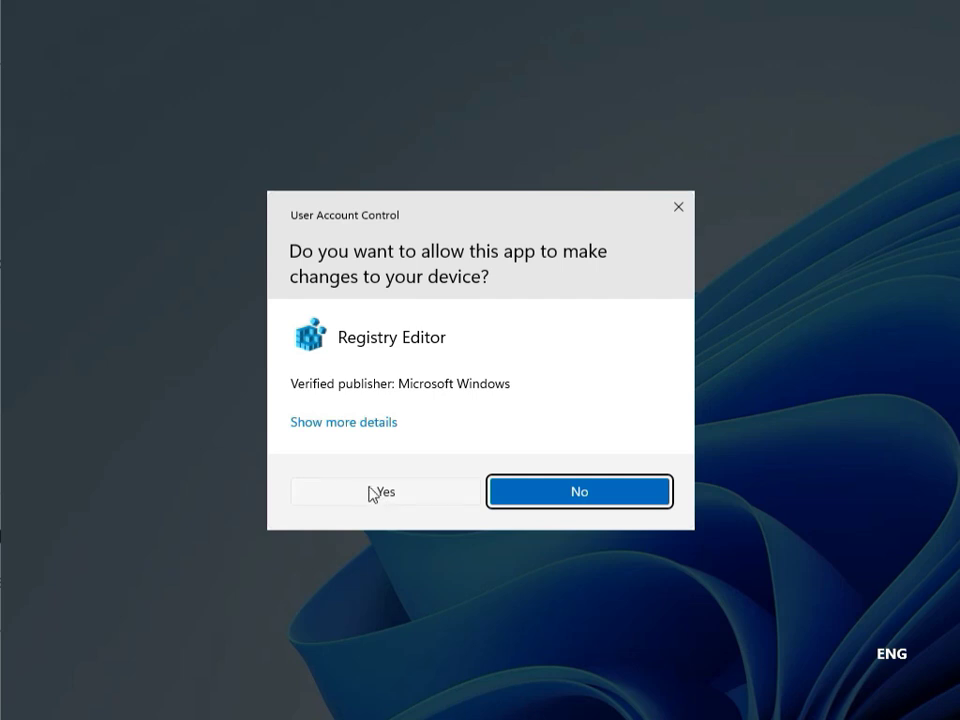
{"action": "left_click", "coordinate": [384, 491]}
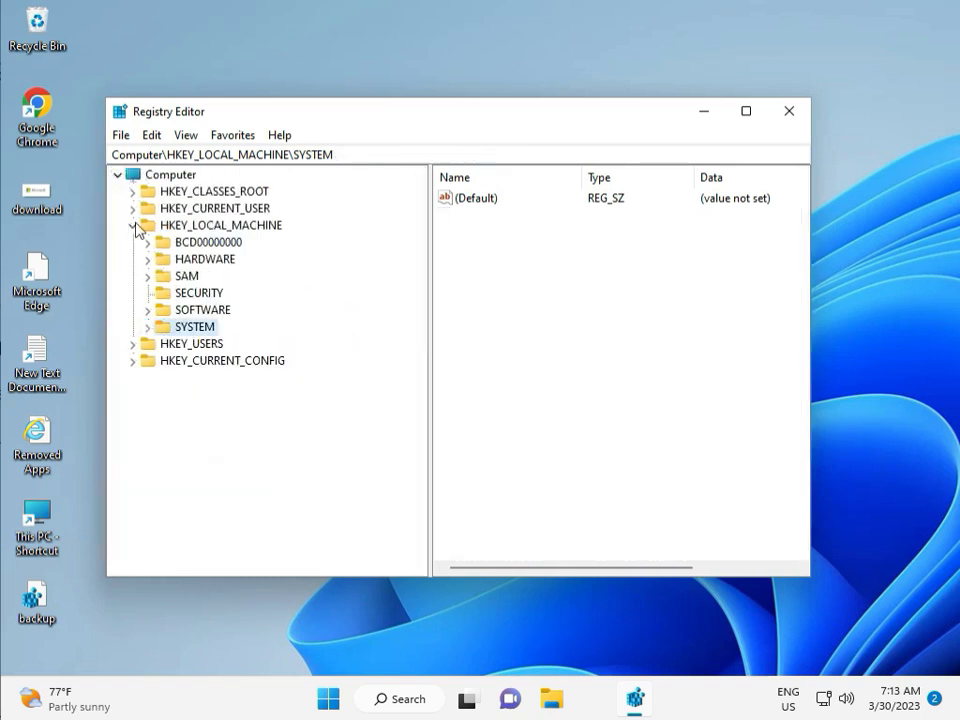
{"action": "left_click", "coordinate": [133, 225]}
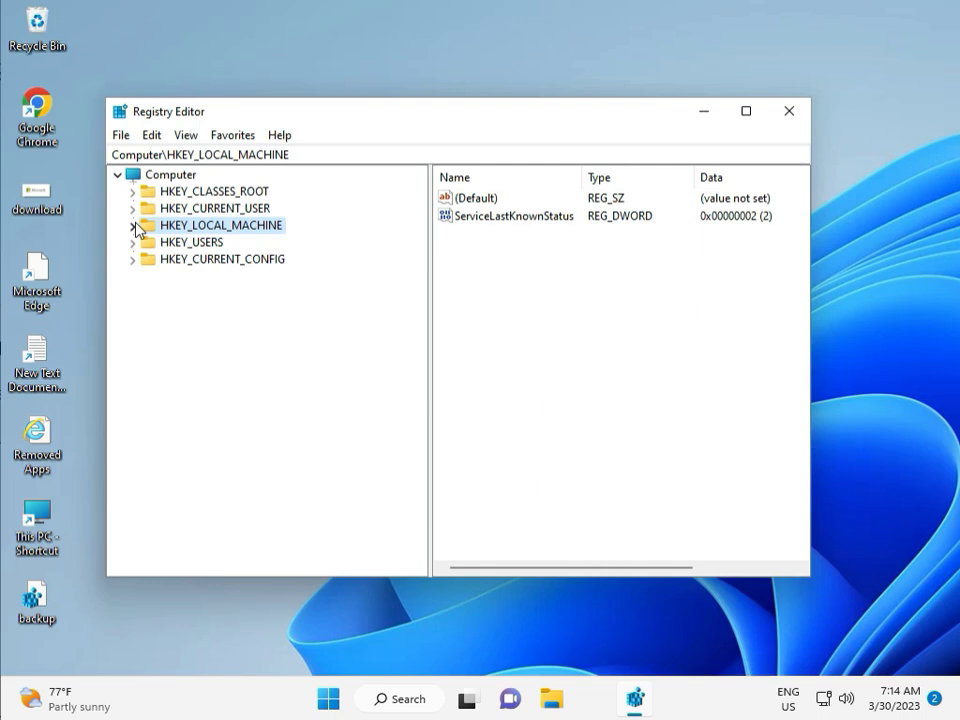
{"action": "left_click", "coordinate": [133, 225]}
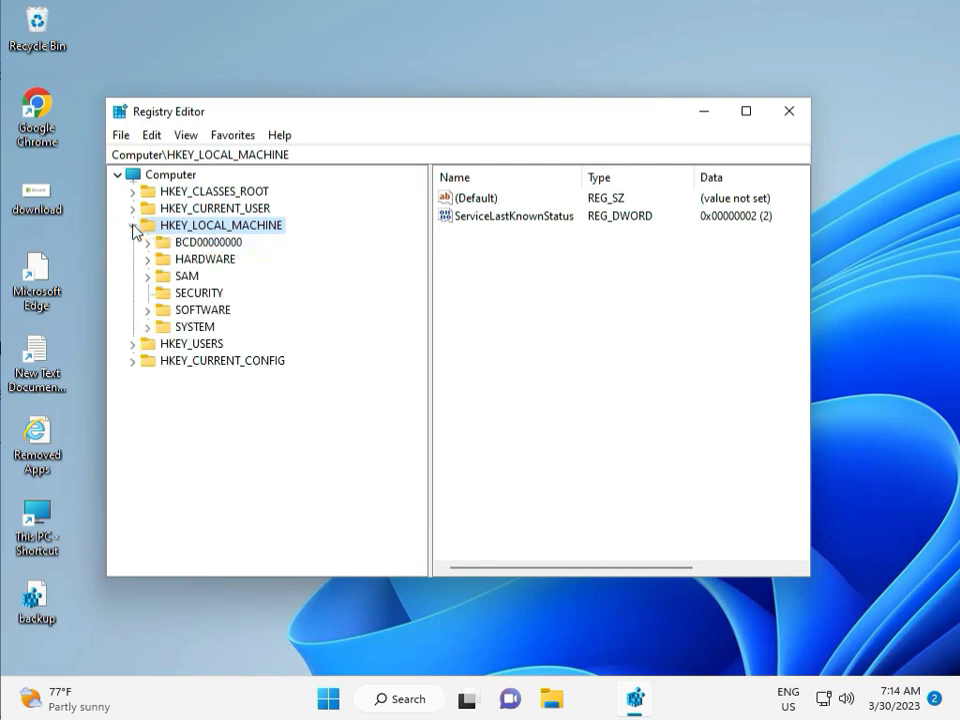
{"action": "left_click", "coordinate": [133, 309]}
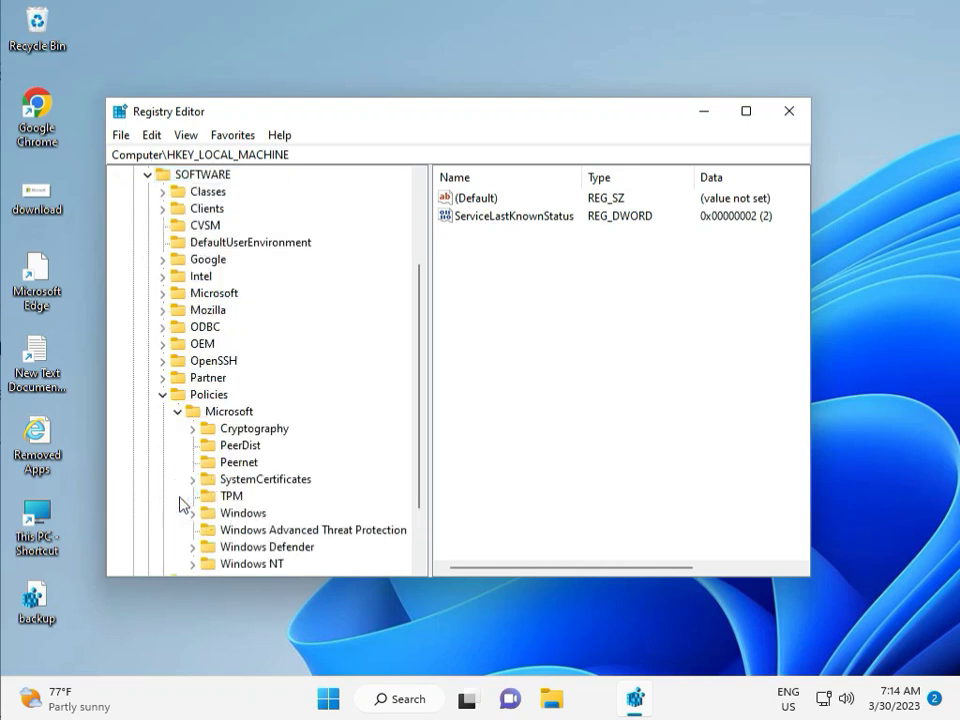
{"action": "scroll", "scroll_direction": "down", "scroll_amount": 3}
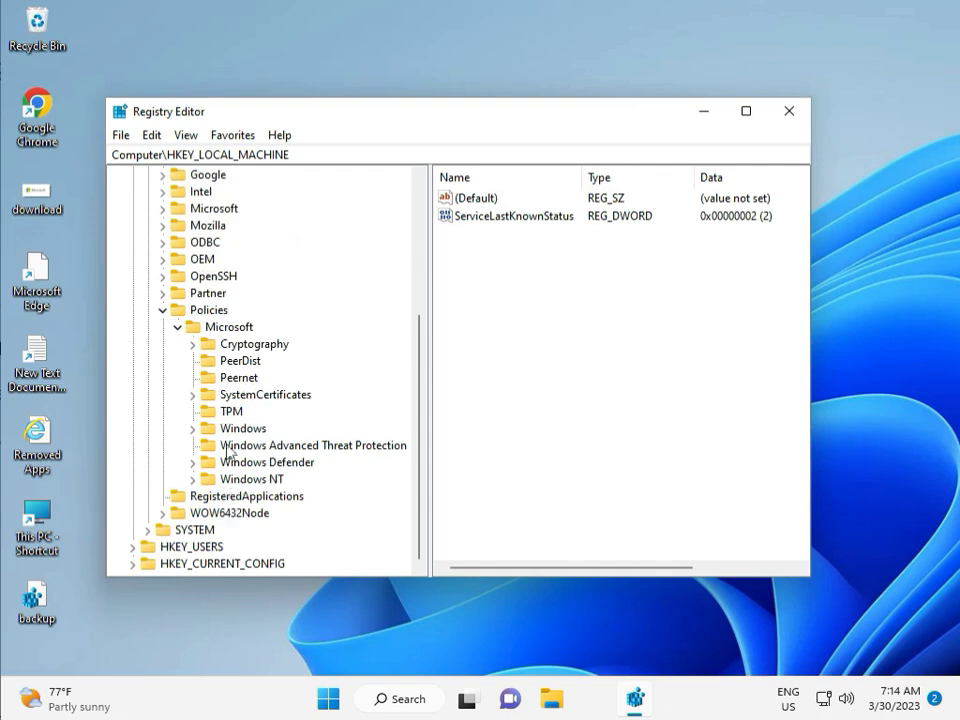
{"action": "left_click", "coordinate": [194, 428]}
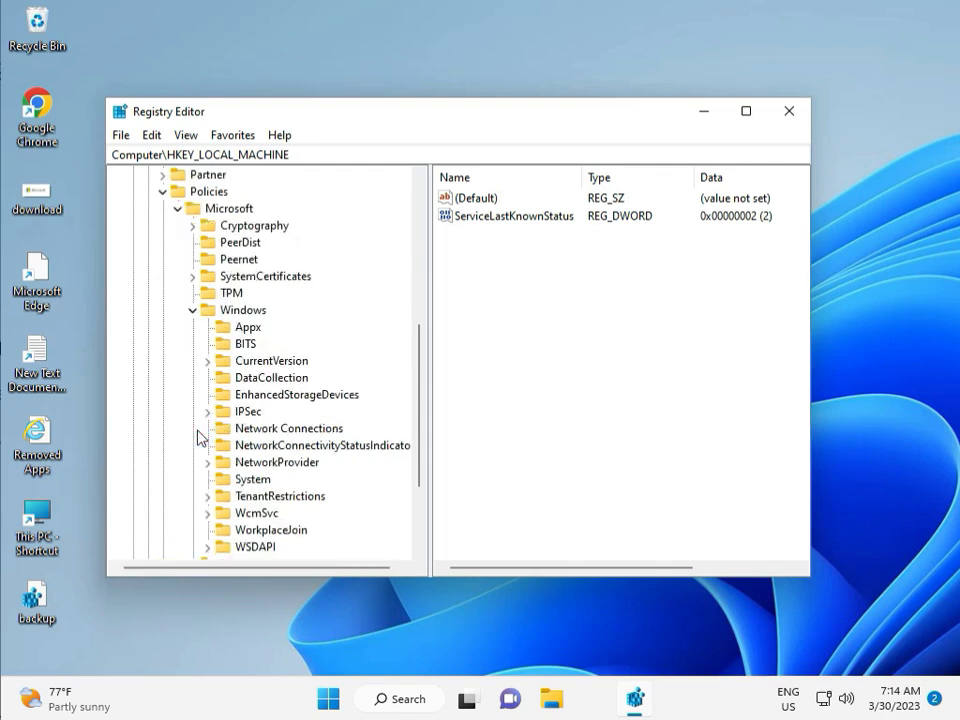
{"action": "mouse_move", "coordinate": [224, 502]}
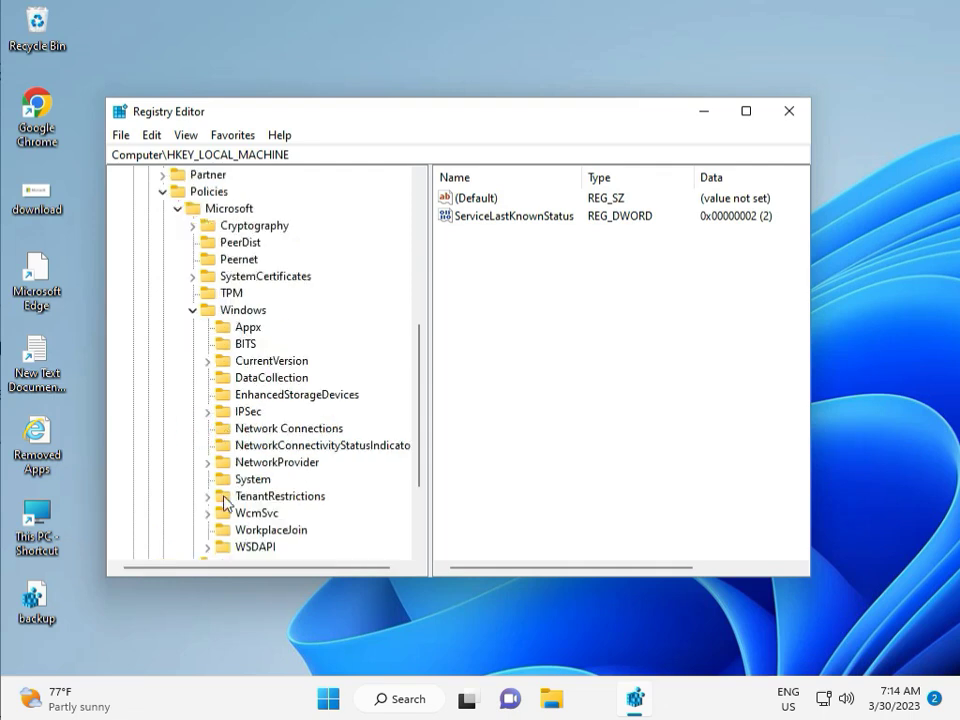
{"action": "scroll", "scroll_direction": "down", "scroll_amount": 3}
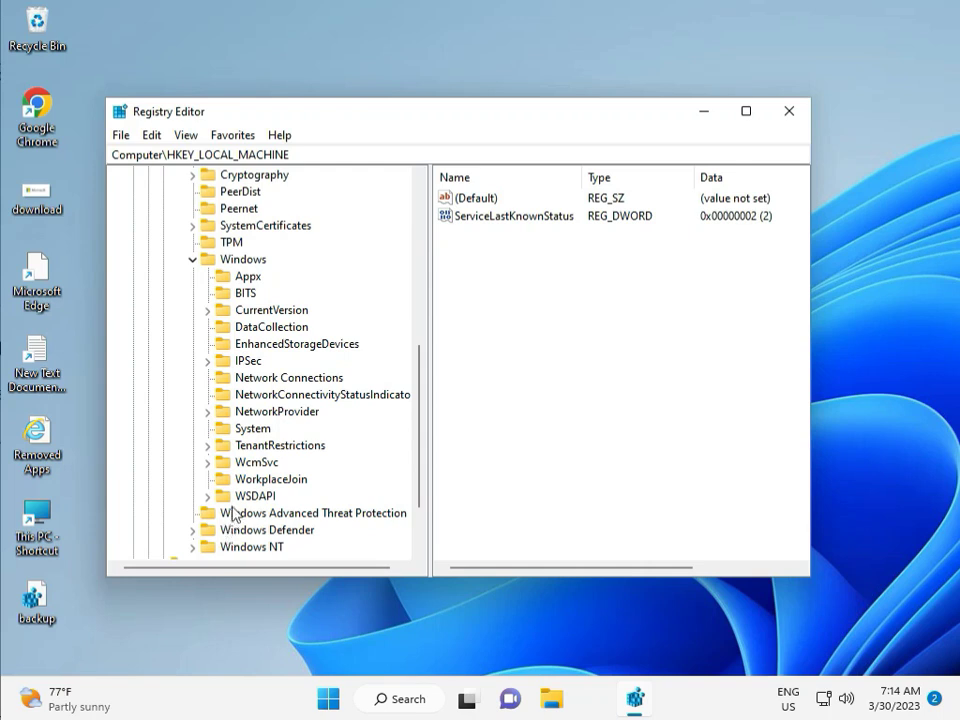
{"action": "mouse_move", "coordinate": [243, 290]}
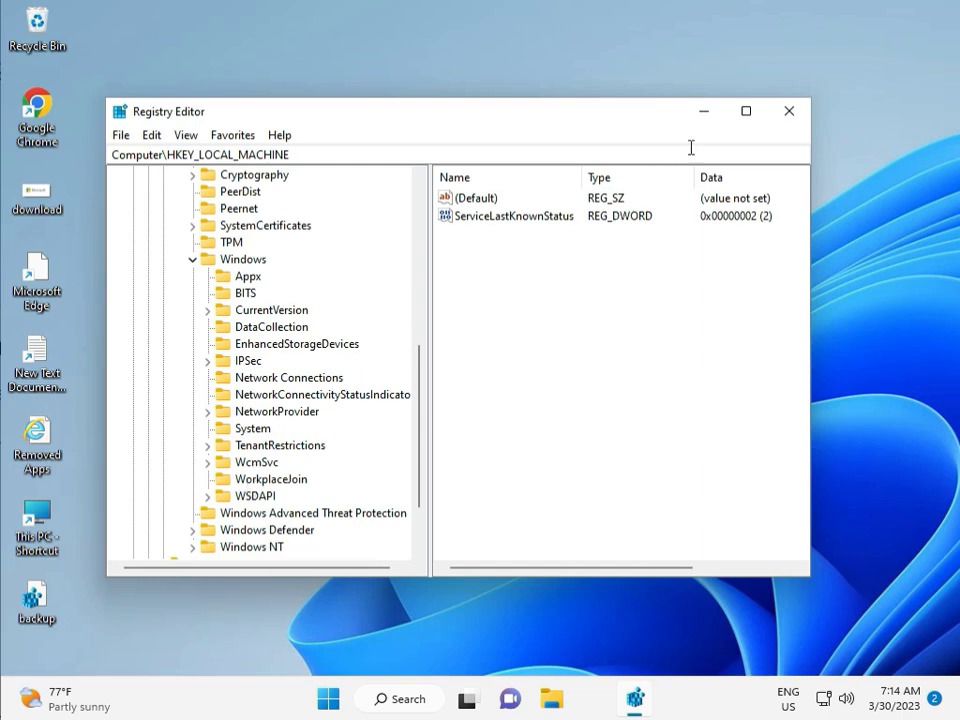
{"action": "left_click", "coordinate": [789, 111]}
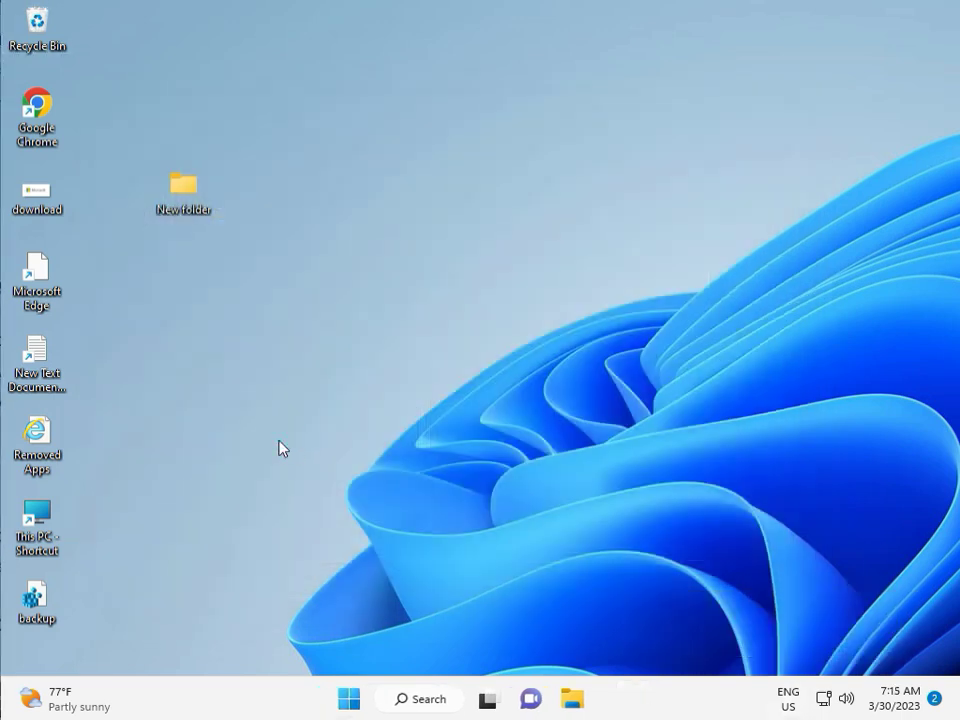
Step: Search cmd and launch Command Prompt as administrator, approving the UAC prompt
{"action": "type", "text": "cmd"}
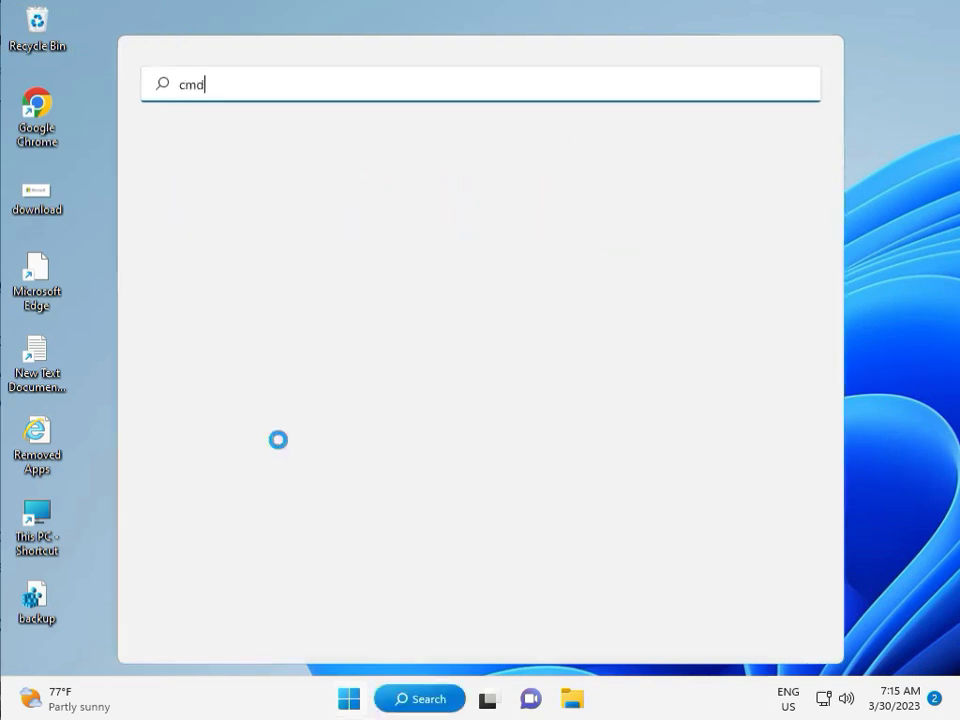
{"action": "mouse_move", "coordinate": [258, 389]}
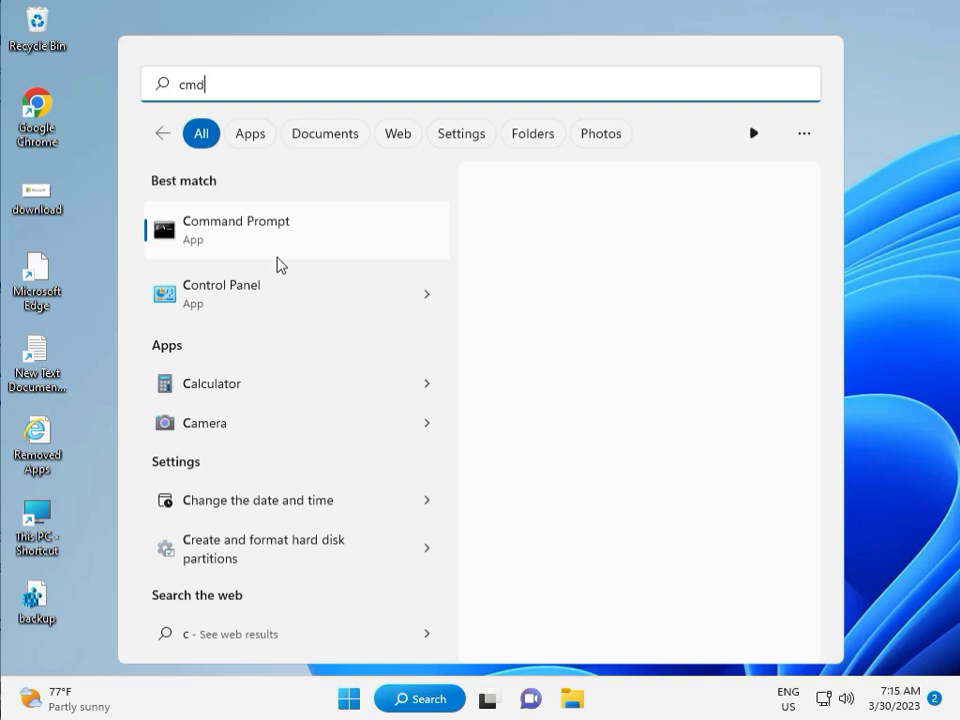
{"action": "mouse_move", "coordinate": [271, 243]}
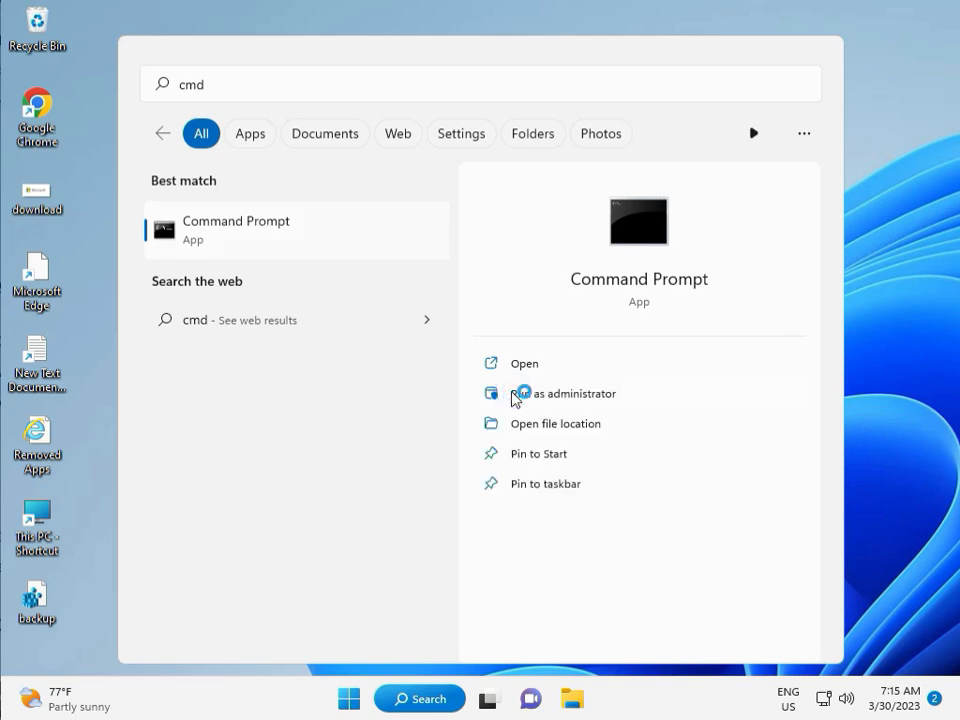
{"action": "left_click", "coordinate": [563, 393]}
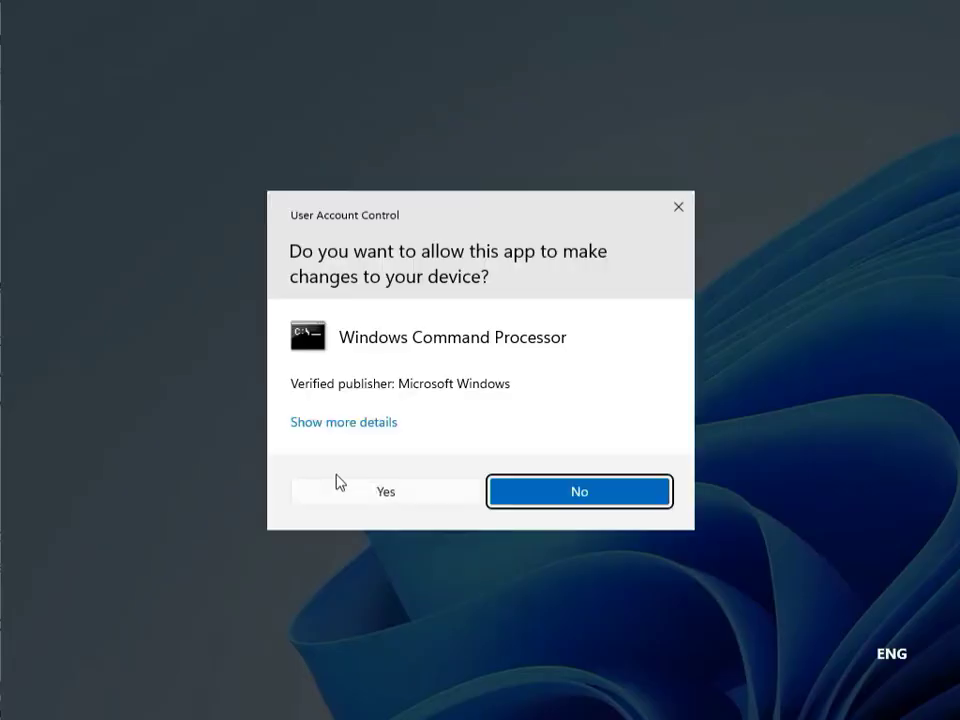
{"action": "left_click", "coordinate": [578, 491]}
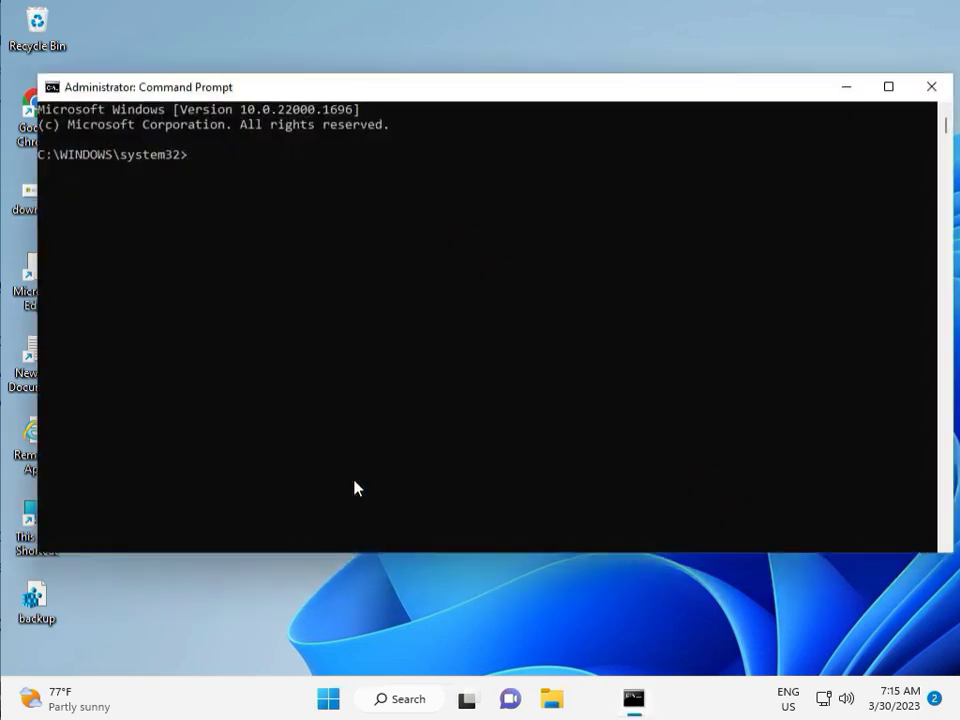
Step: Run chkdsk /f /r, answer y to schedule it at restart, and close the prompt
{"action": "type", "text": "ch"}
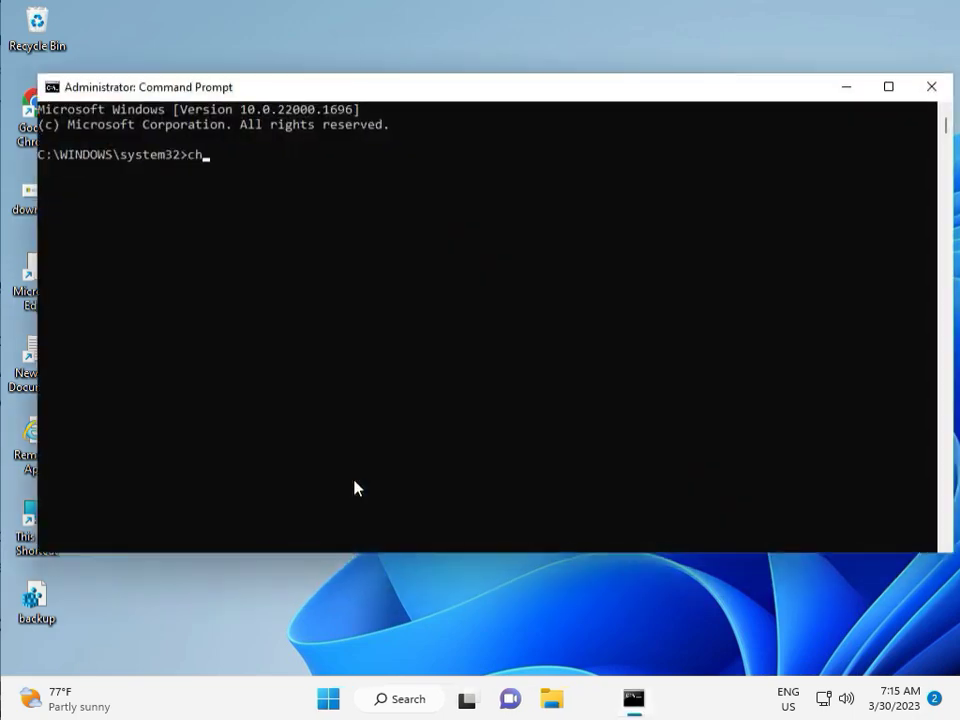
{"action": "type", "text": "kd"}
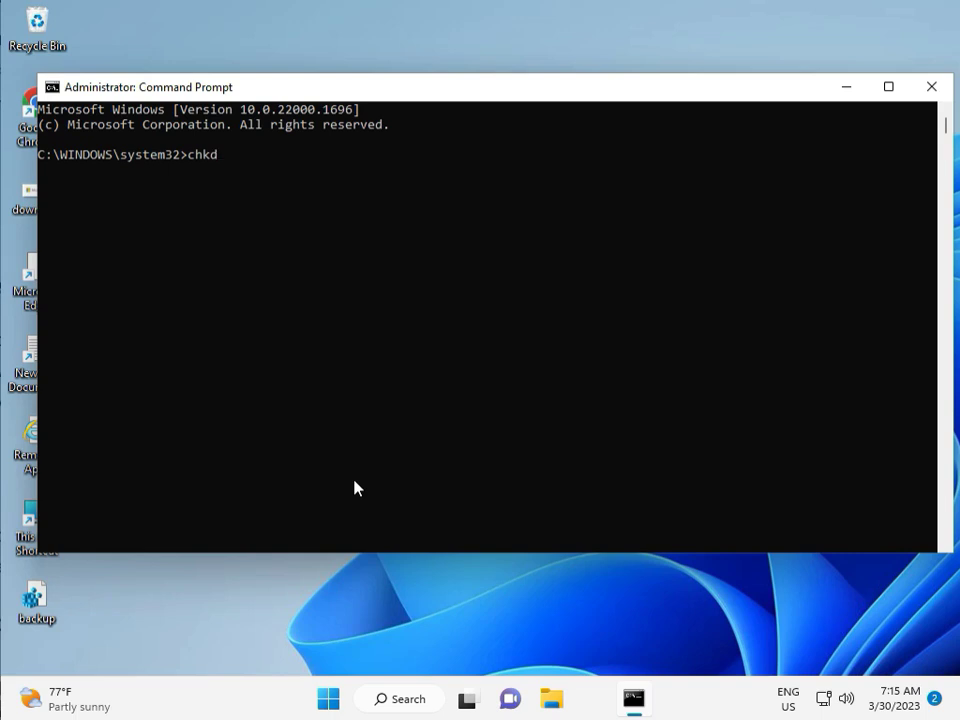
{"action": "type", "text": "sk"}
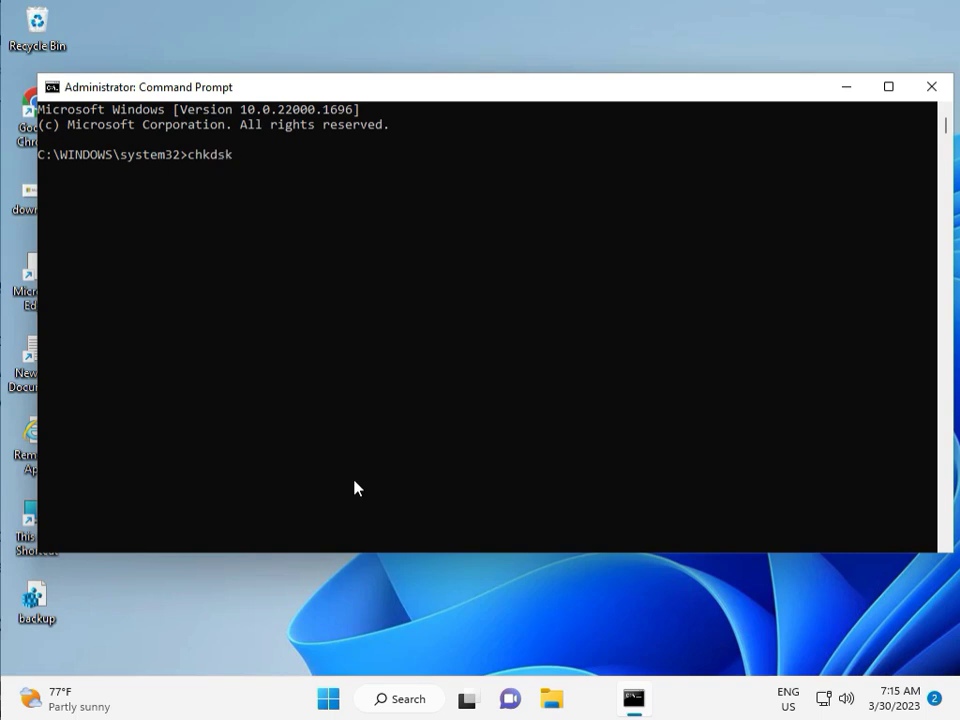
{"action": "type", "text": "/"}
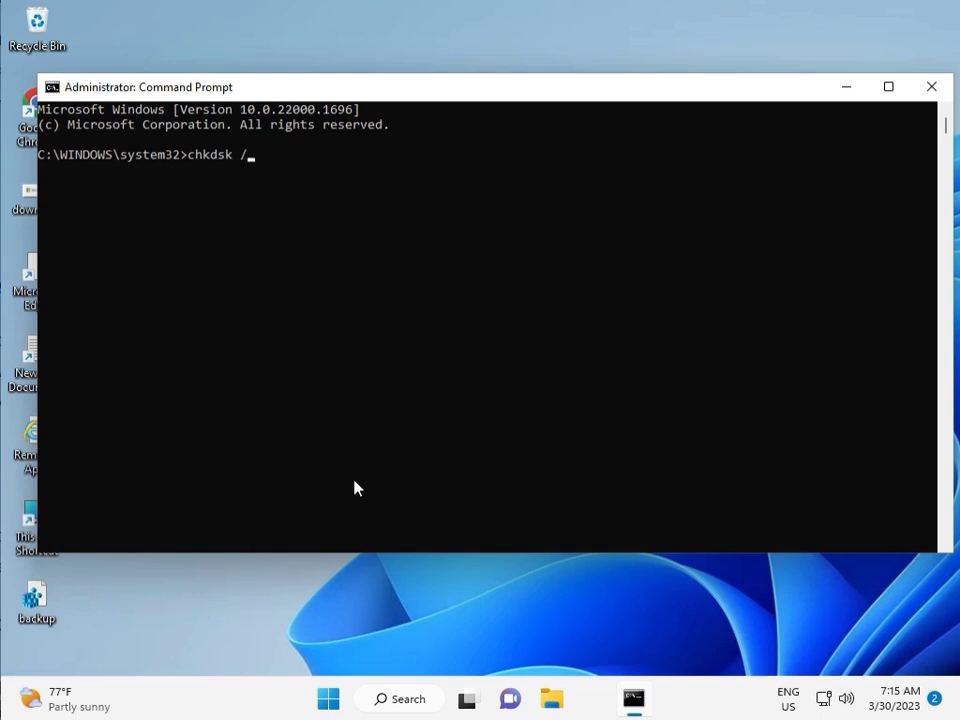
{"action": "type", "text": "f /"}
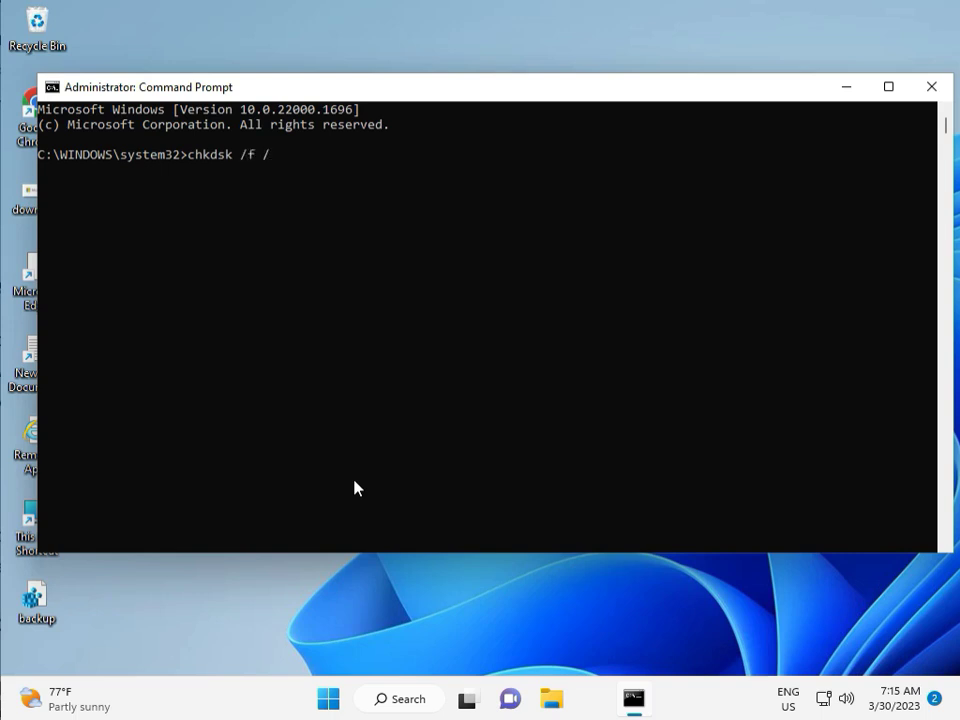
{"action": "type", "text": "r"}
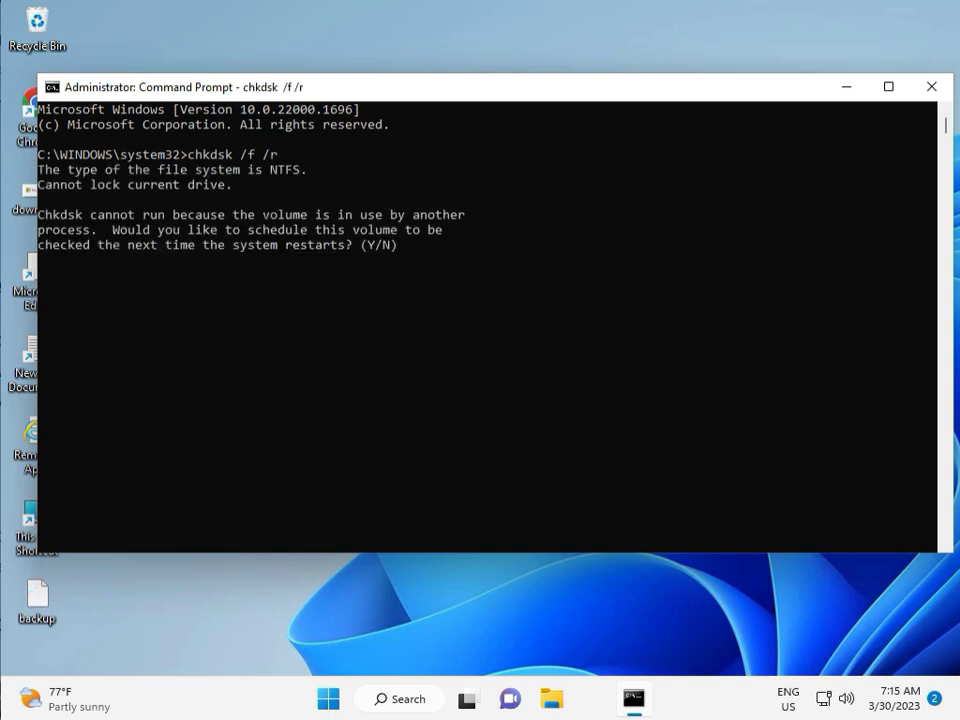
{"action": "mouse_move", "coordinate": [248, 219]}
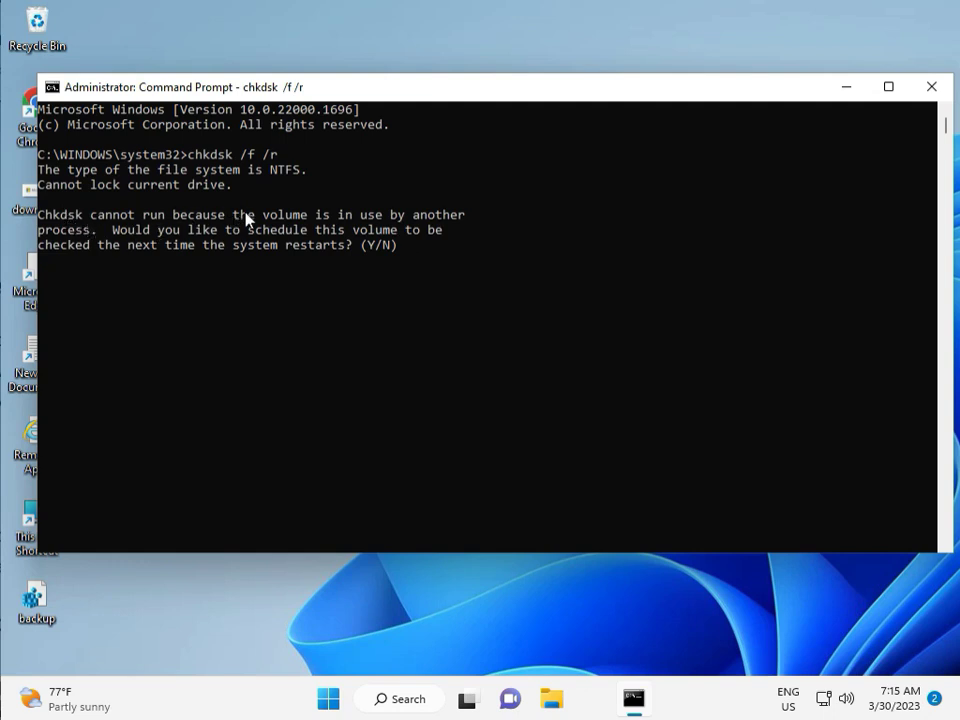
{"action": "mouse_move", "coordinate": [172, 262]}
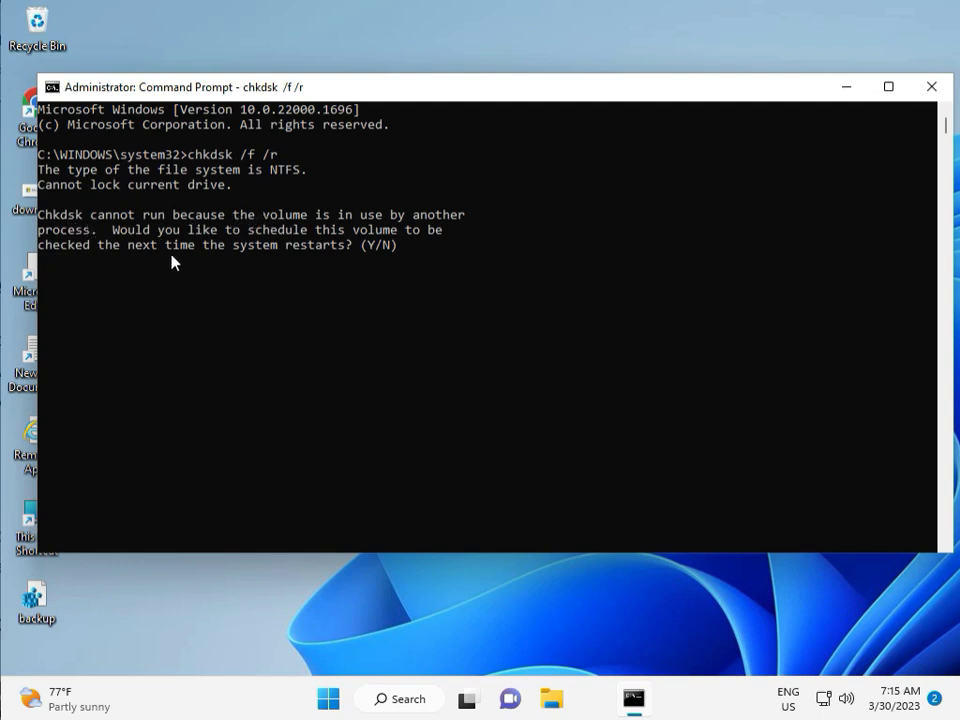
{"action": "type", "text": "y"}
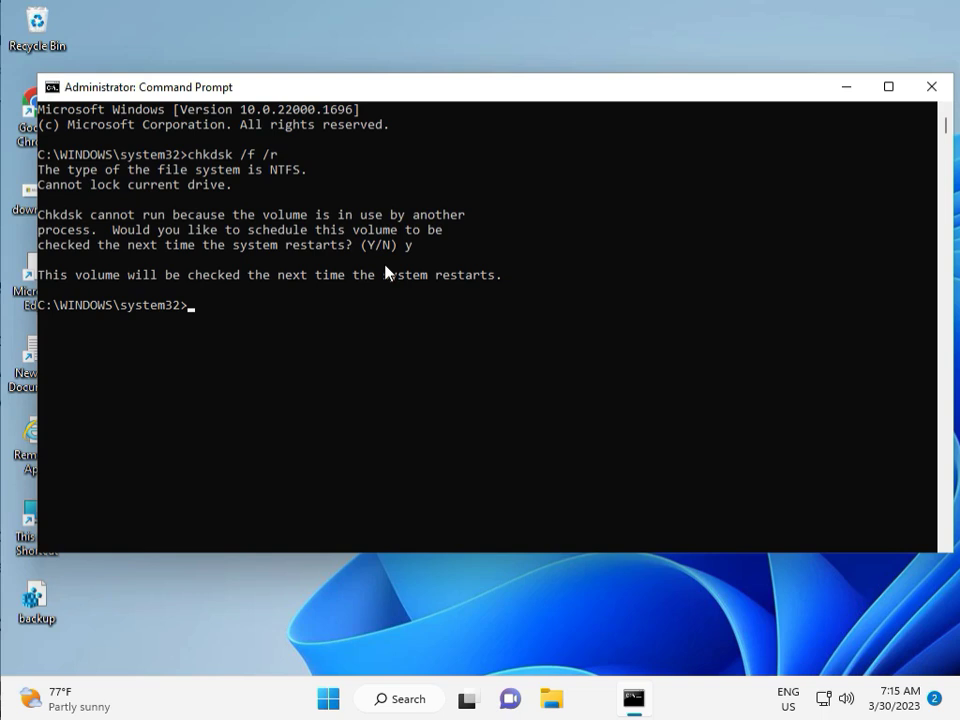
{"action": "mouse_move", "coordinate": [260, 261]}
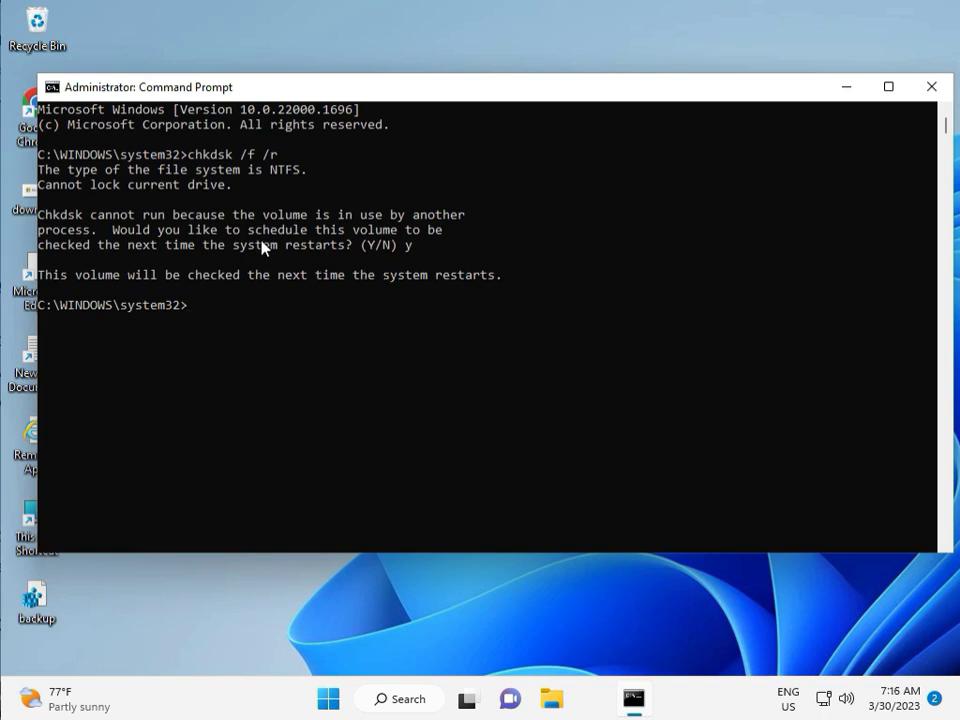
{"action": "mouse_move", "coordinate": [166, 341]}
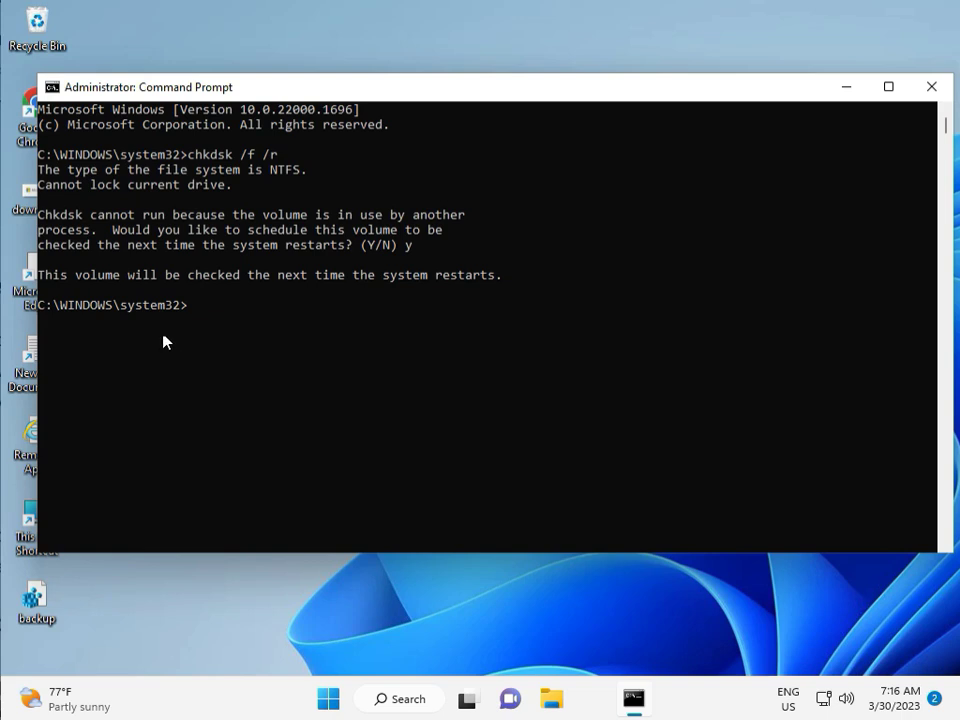
{"action": "mouse_move", "coordinate": [197, 313]}
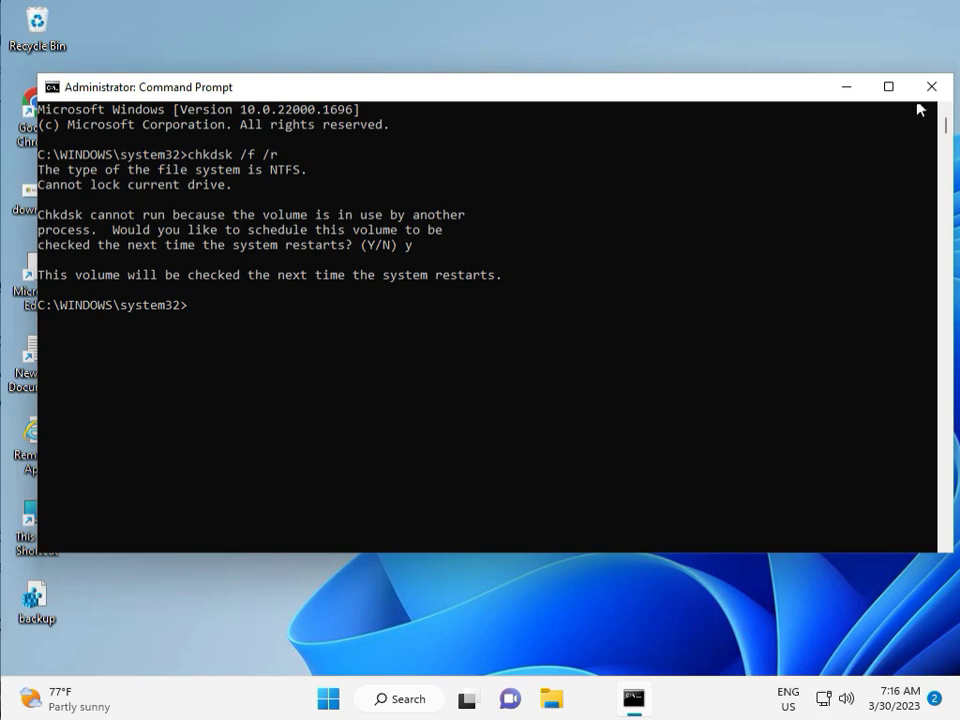
{"action": "left_click", "coordinate": [931, 86]}
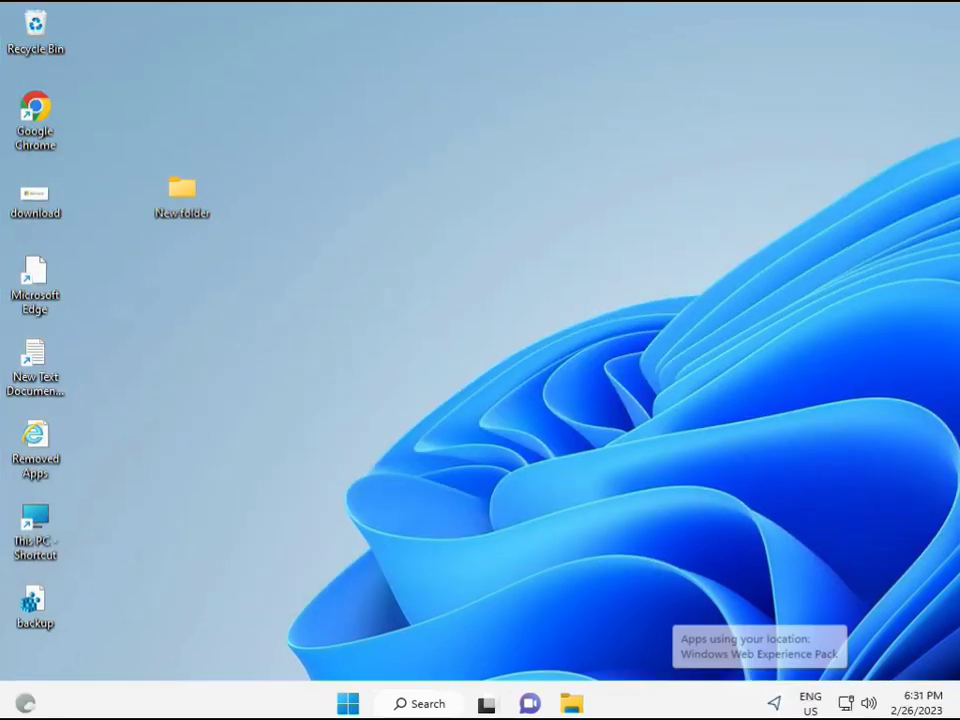
Step: Search cmd from Start and launch an elevated Command Prompt, approving UAC
{"action": "left_click", "coordinate": [347, 703]}
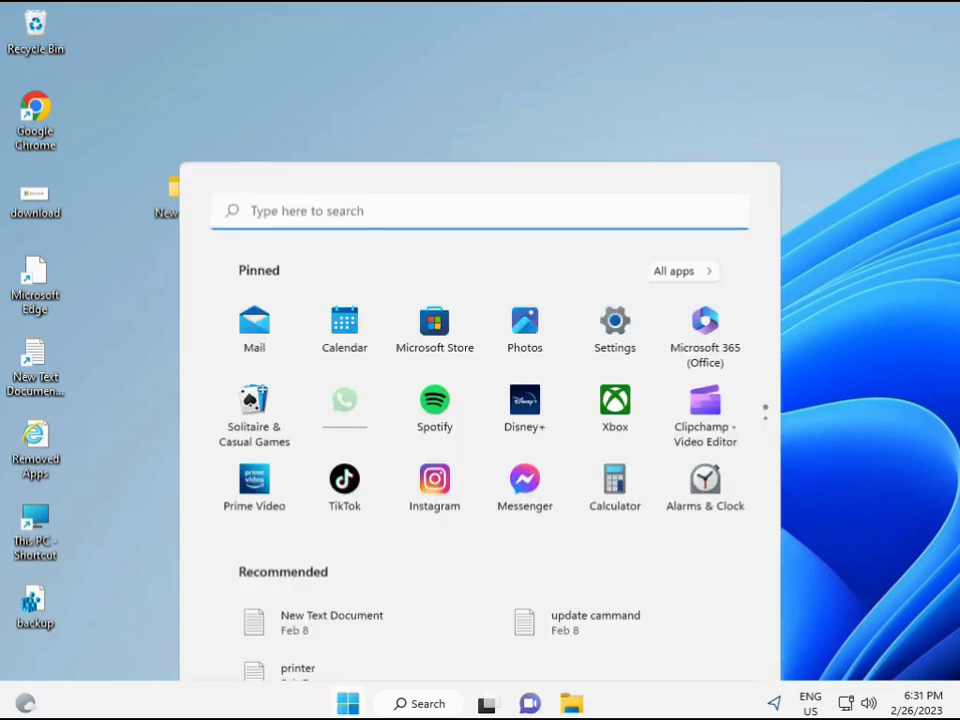
{"action": "type", "text": "cmd"}
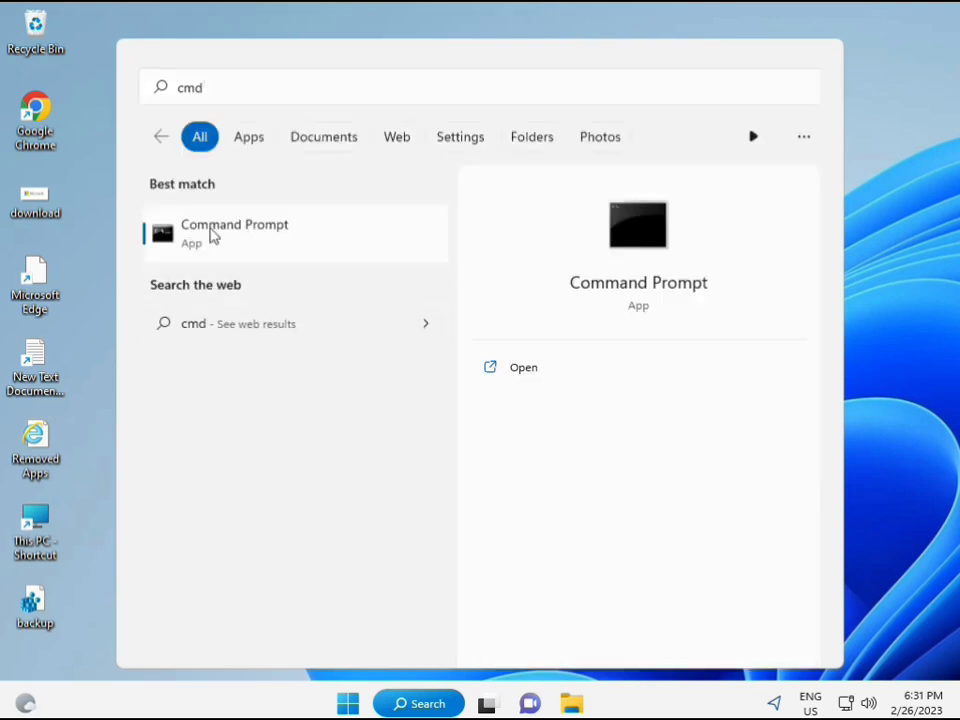
{"action": "mouse_move", "coordinate": [247, 242]}
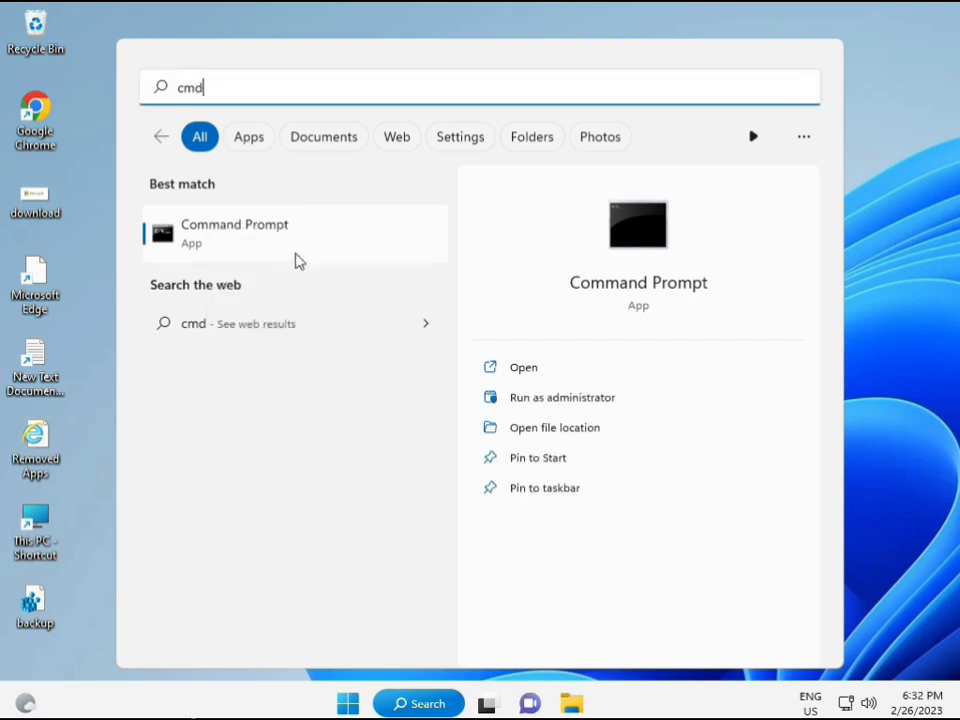
{"action": "left_click", "coordinate": [561, 397]}
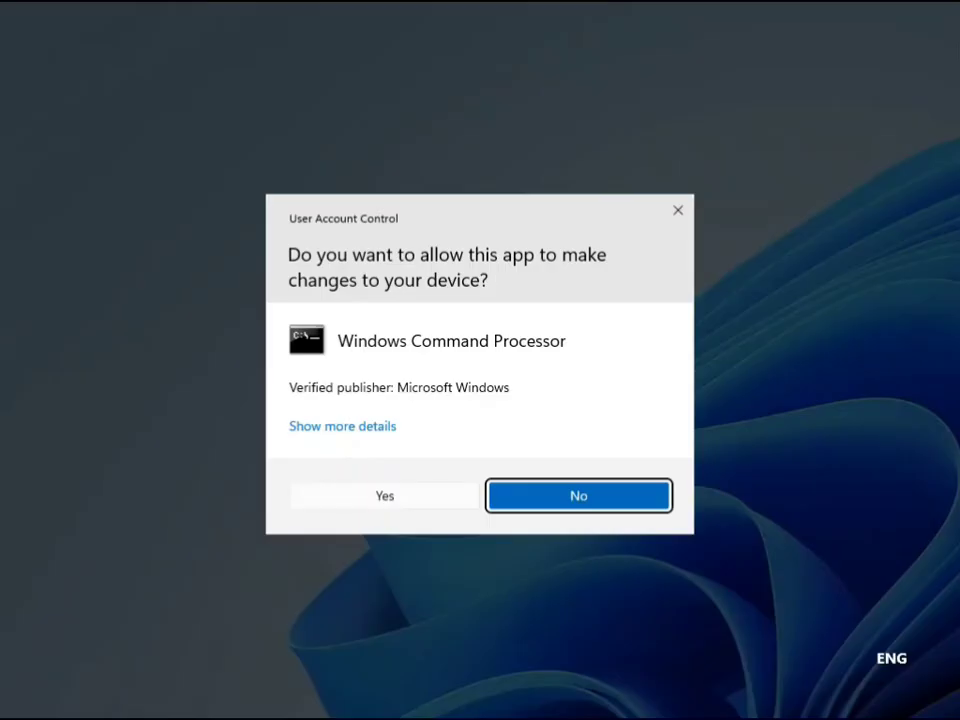
{"action": "left_click", "coordinate": [384, 495]}
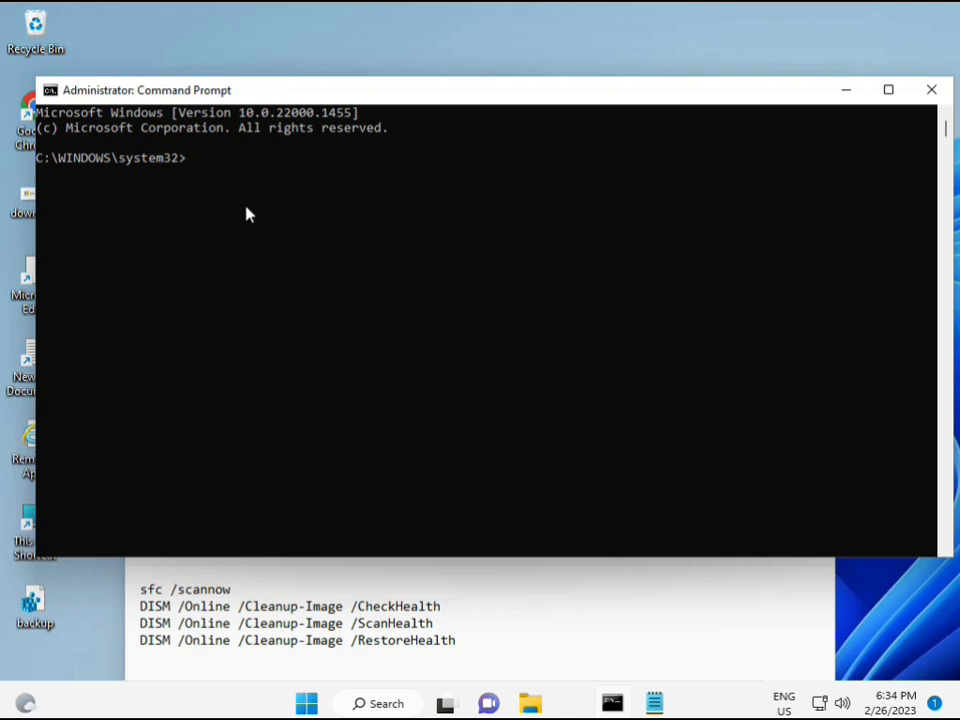
Step: Enter sfc /scannow to start the system file integrity scan
{"action": "type", "text": "sfc"}
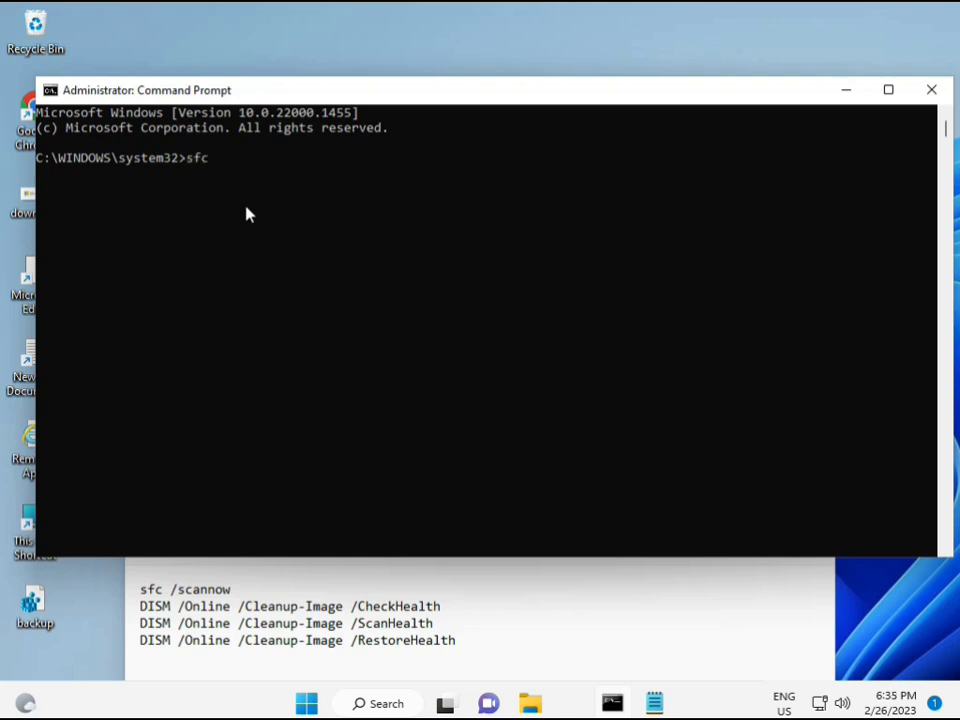
{"action": "type", "text": "/scanno"}
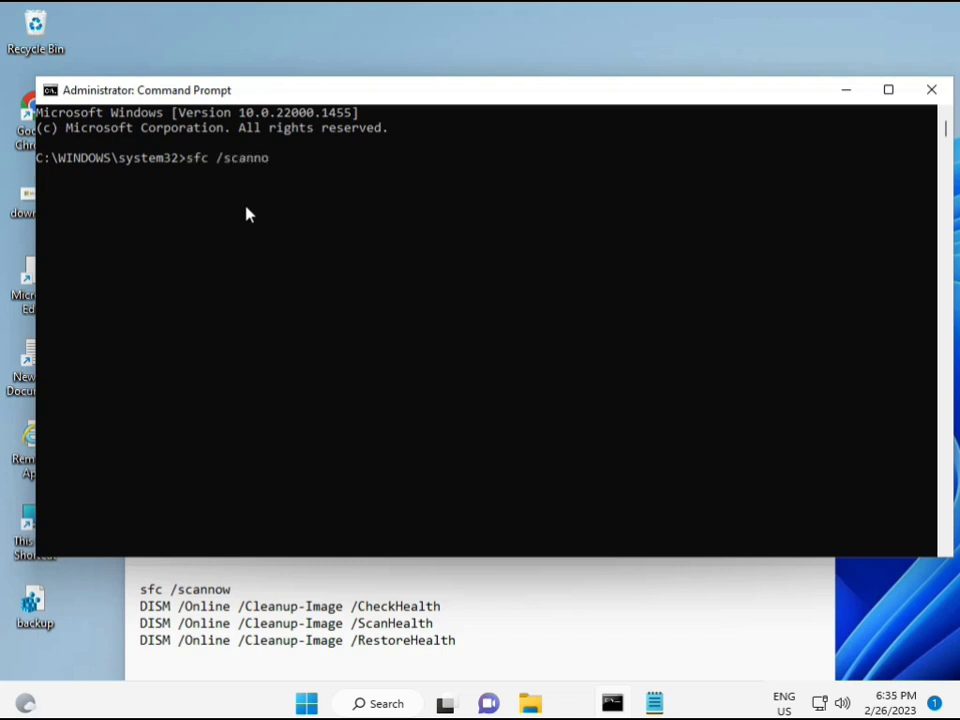
{"action": "type", "text": "w"}
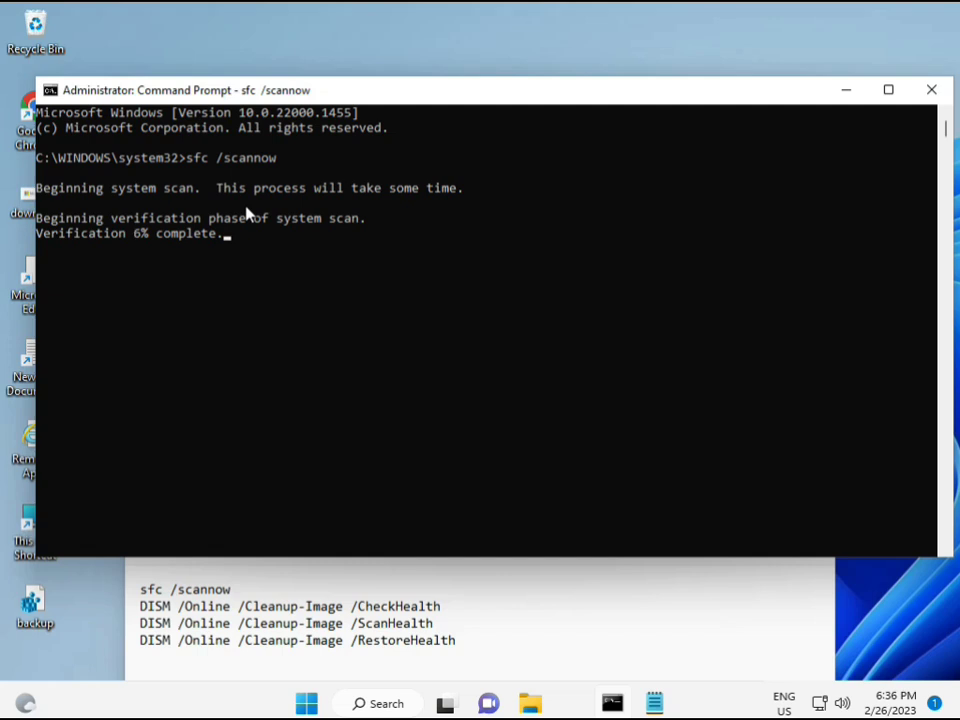
{"action": "mouse_move", "coordinate": [636, 558]}
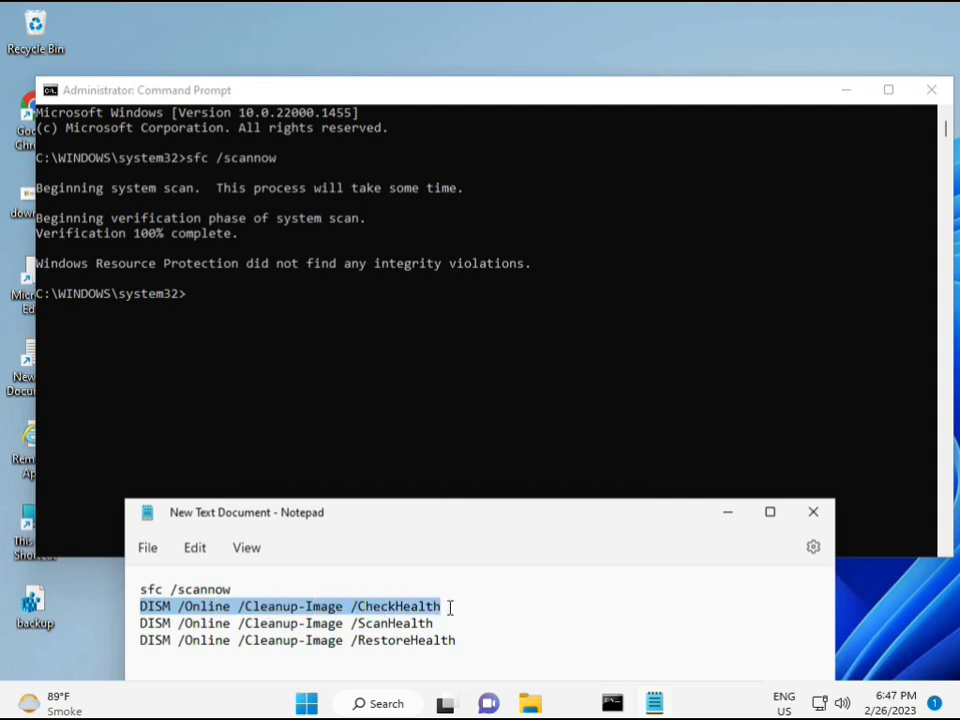
{"action": "mouse_move", "coordinate": [192, 303]}
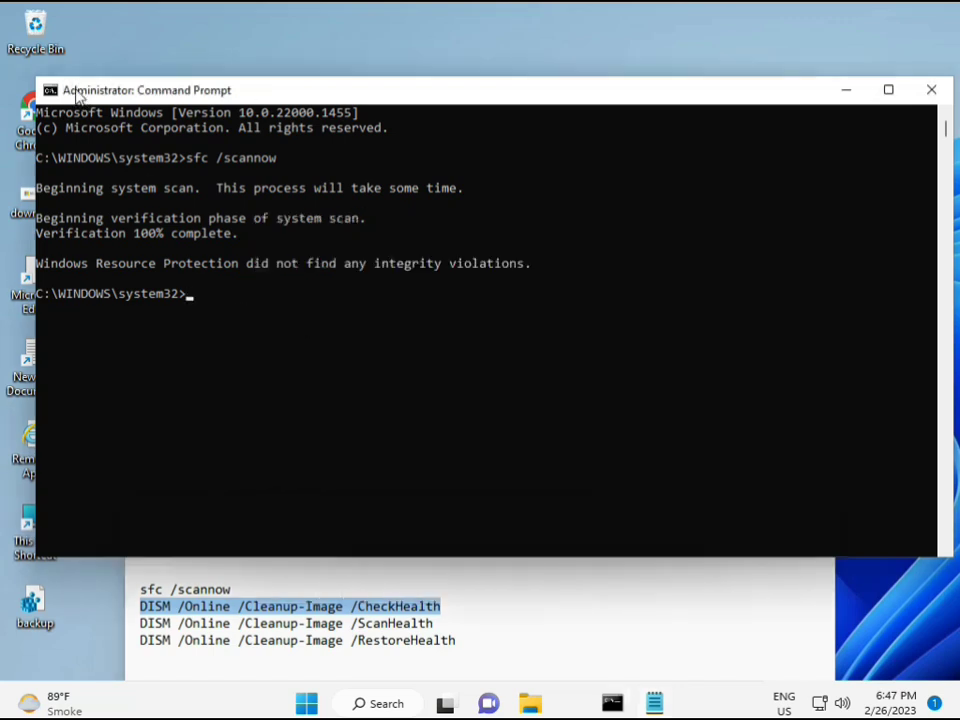
Step: Paste and run DISM /Online /Cleanup-Image /CheckHealth, confirming no component store corruption
{"action": "right_click", "coordinate": [140, 90]}
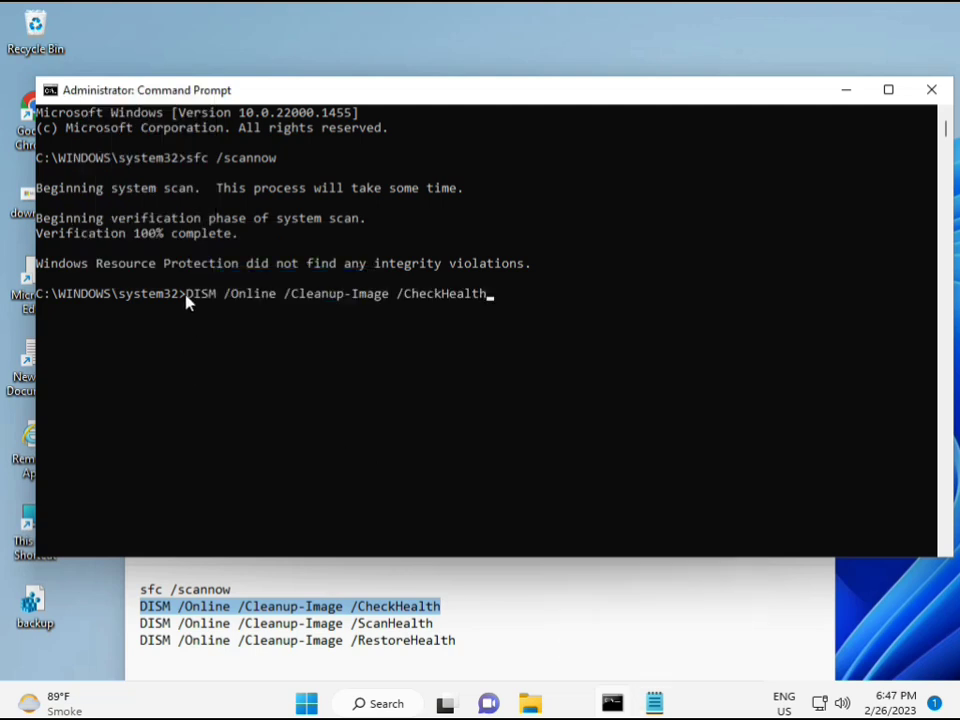
{"action": "mouse_move", "coordinate": [199, 315]}
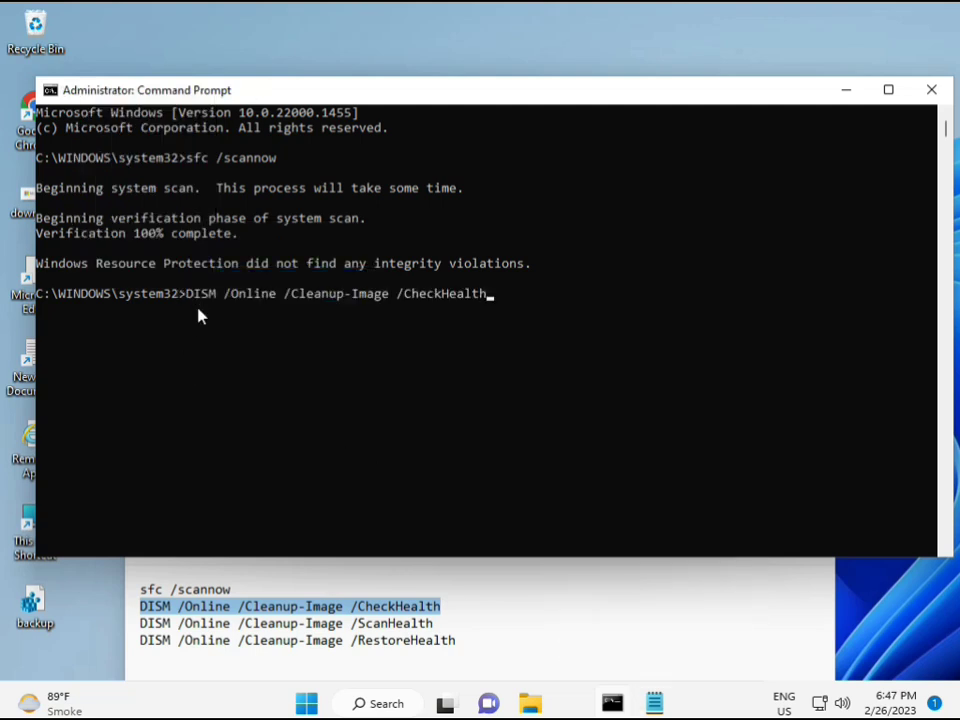
{"action": "key", "text": "Return"}
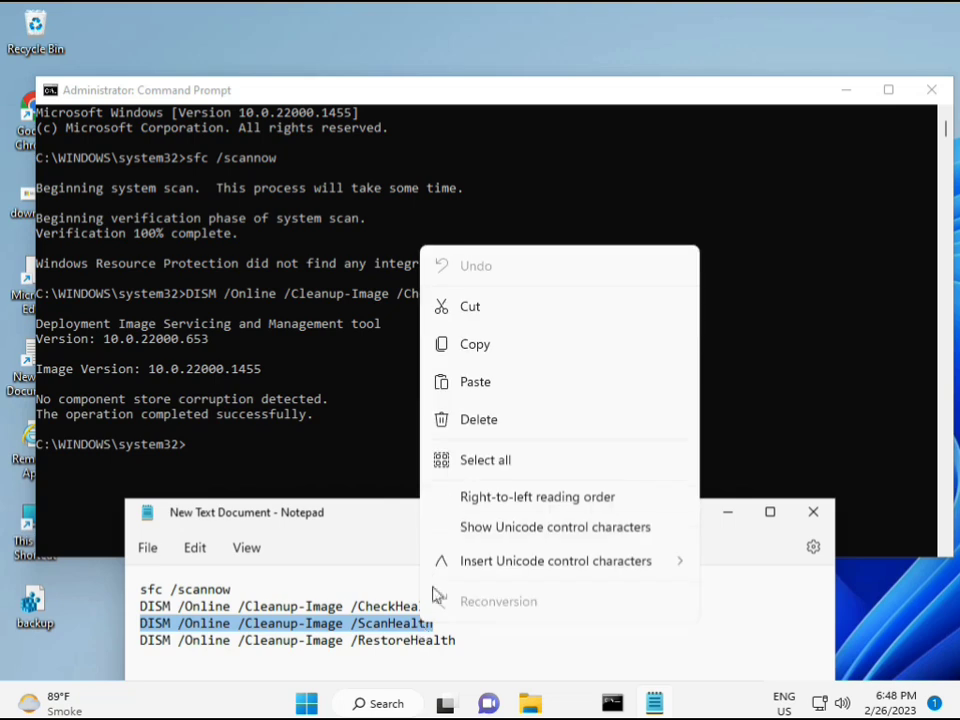
{"action": "left_click", "coordinate": [210, 458]}
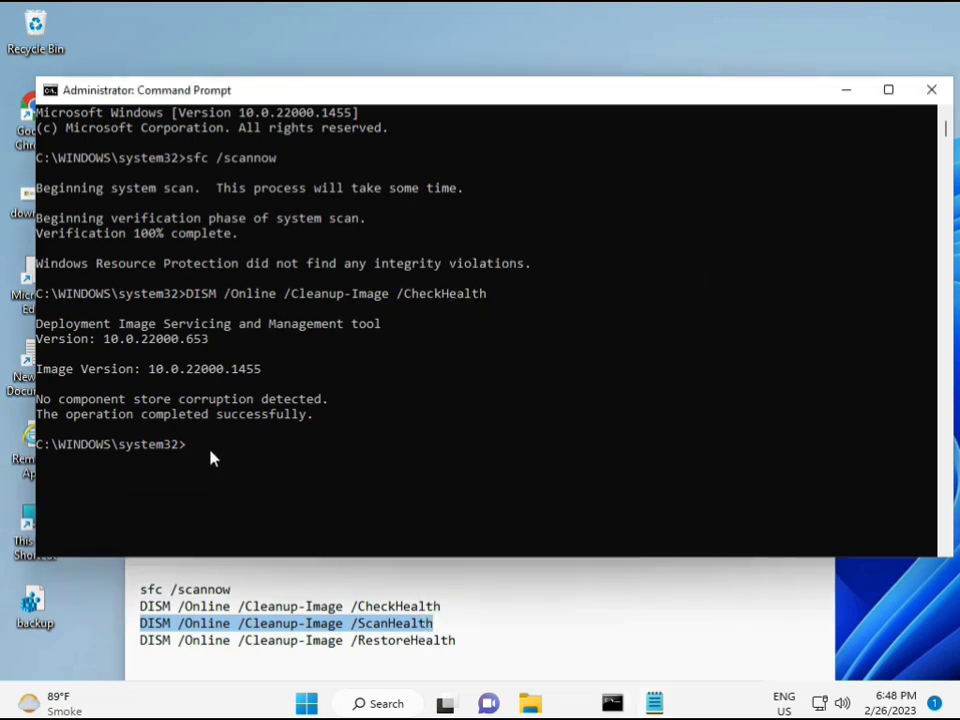
{"action": "mouse_move", "coordinate": [195, 452]}
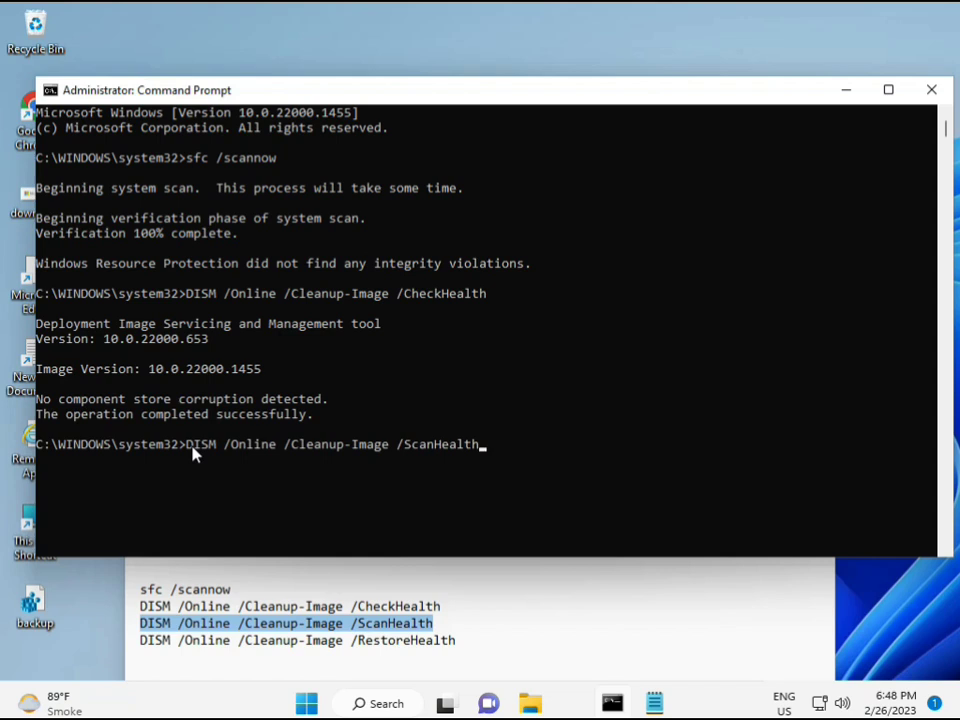
Step: Run DISM /Online /Cleanup-Image /ScanHealth, which reports no component store corruption
{"action": "key", "text": "Return"}
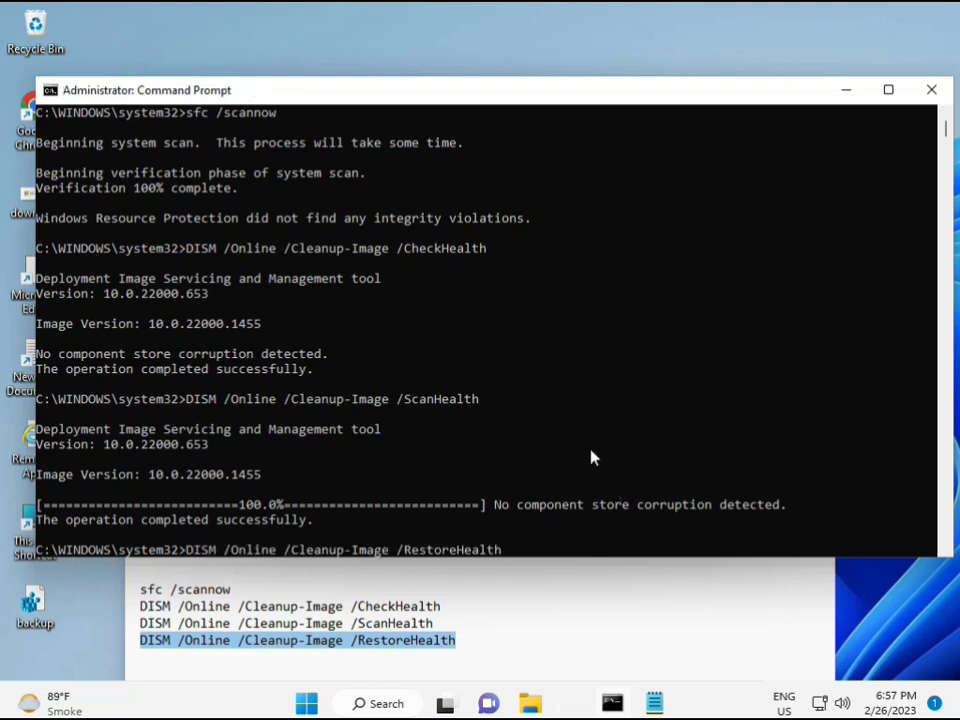
{"action": "mouse_move", "coordinate": [896, 222]}
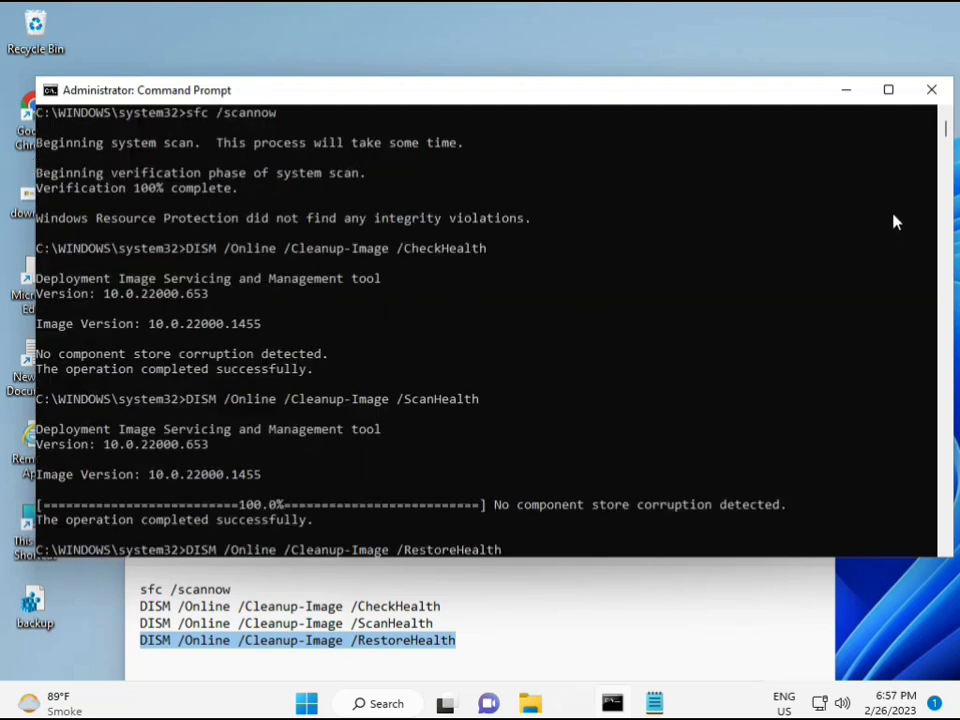